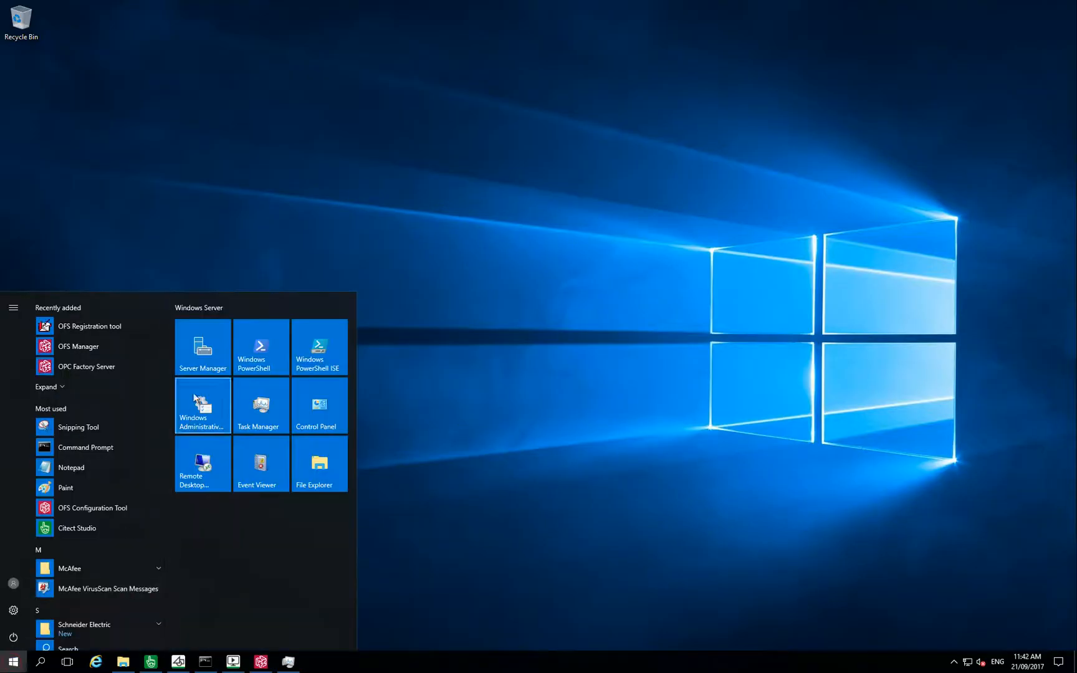
Step: Start Add Roles and Features, select the Web Server (IIS) role and reach Role Services
left_click(202, 346)
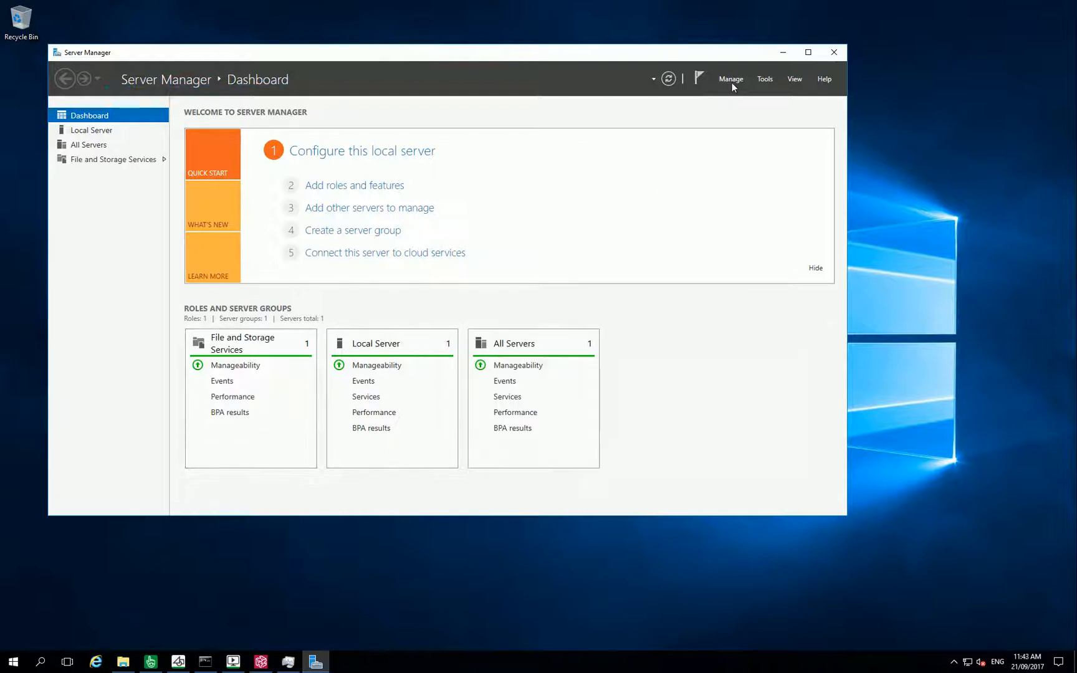
left_click(495, 470)
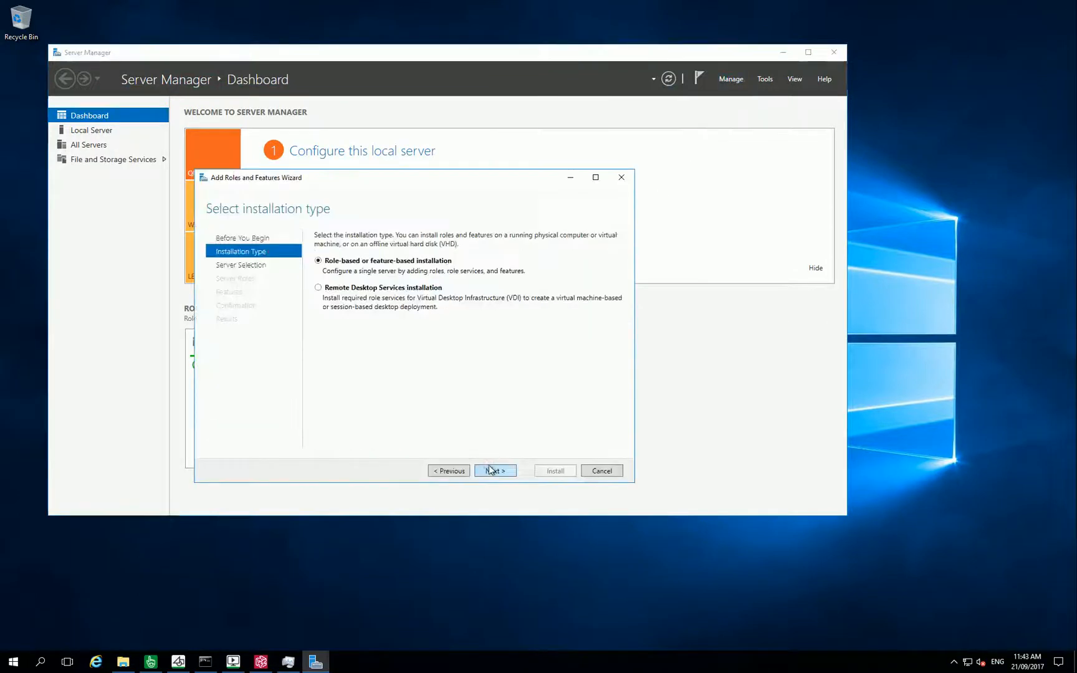
left_click(494, 471)
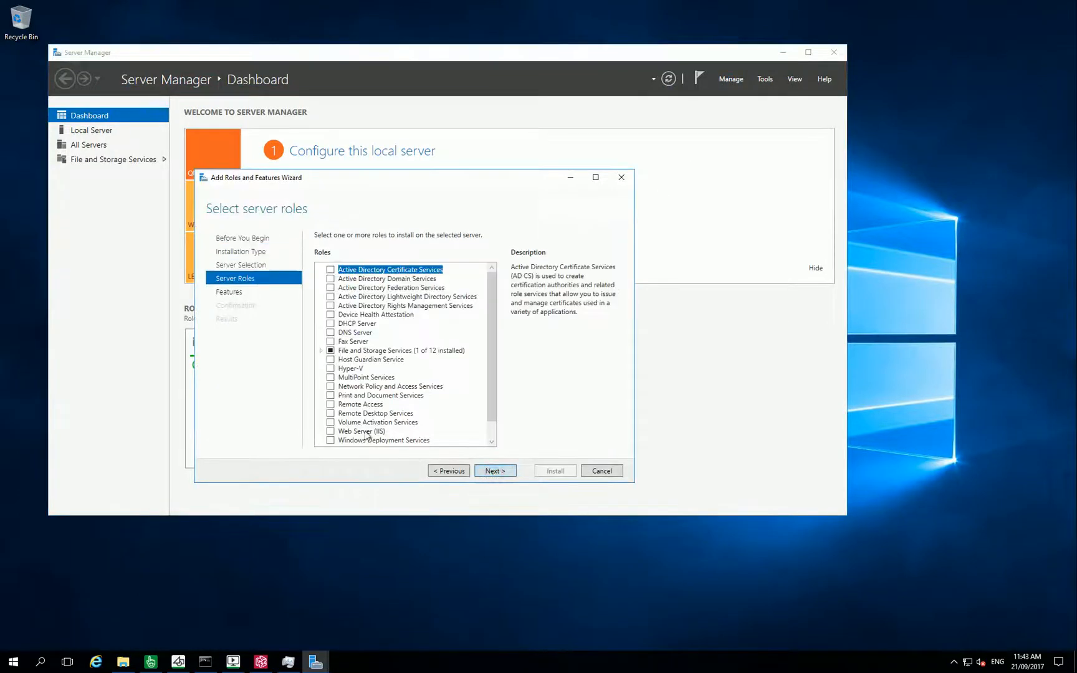
left_click(331, 430)
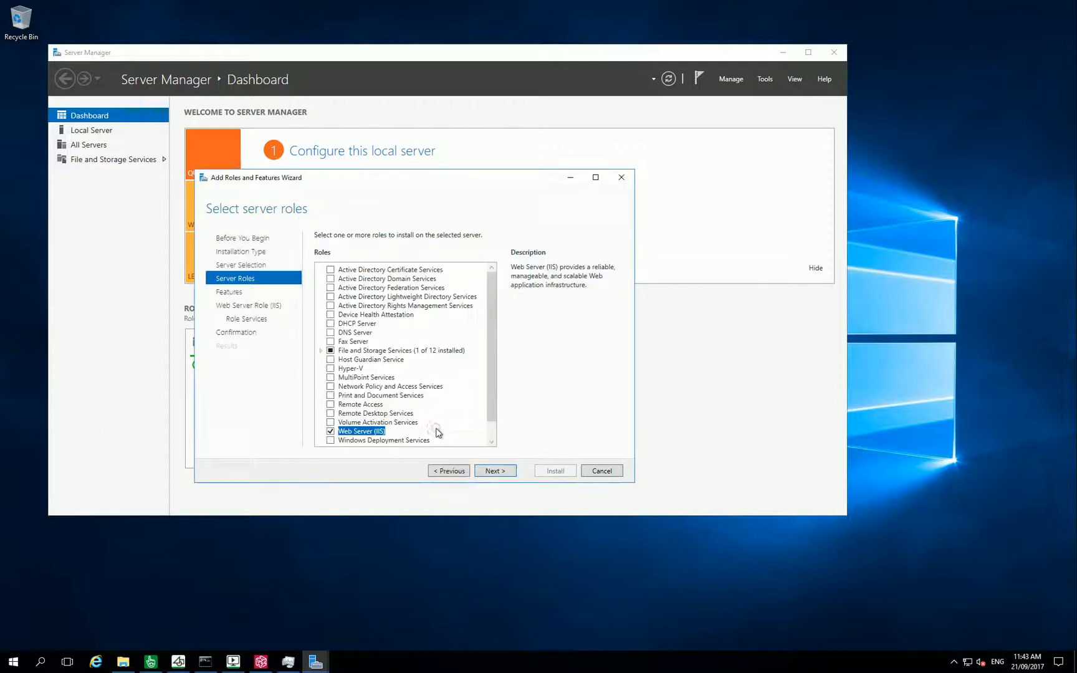
left_click(495, 470)
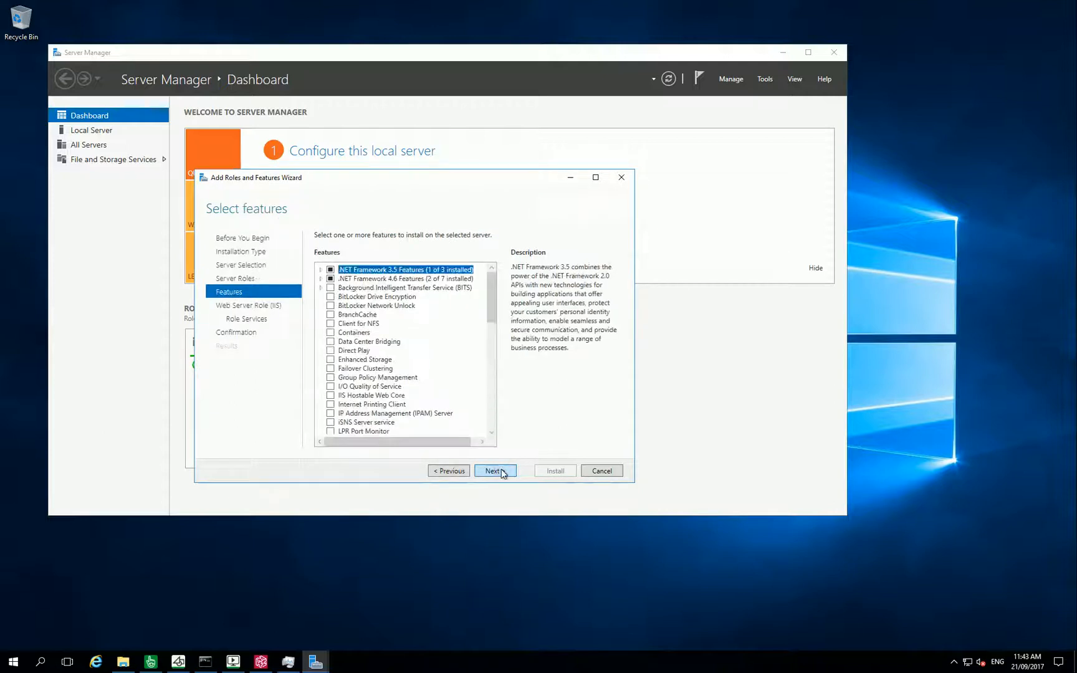
left_click(494, 470)
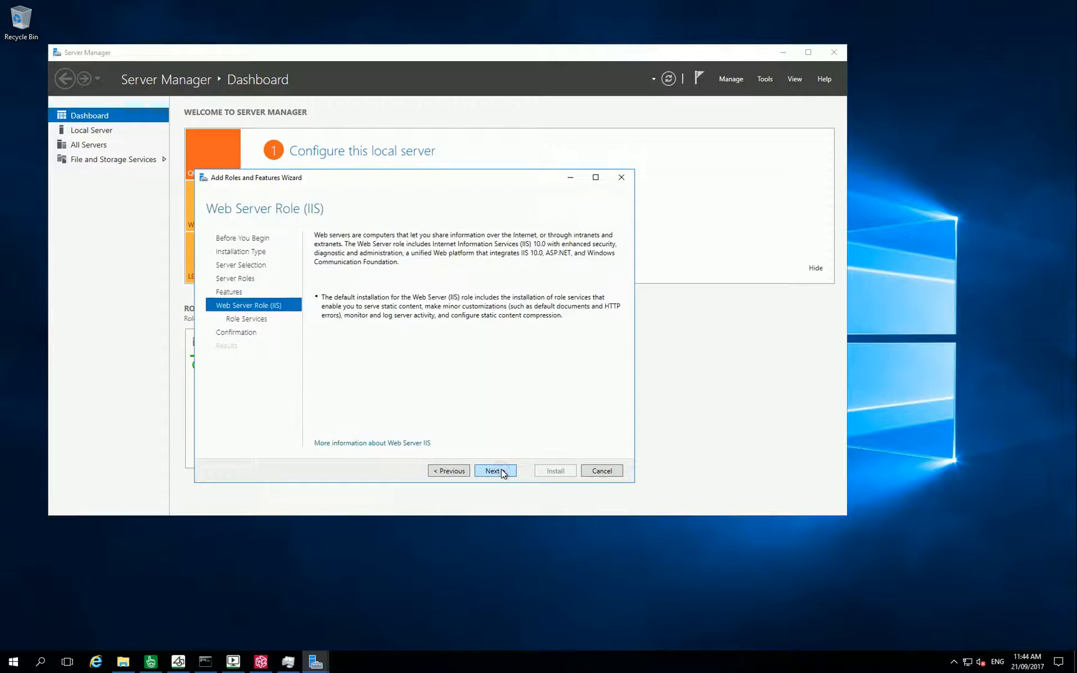
left_click(495, 471)
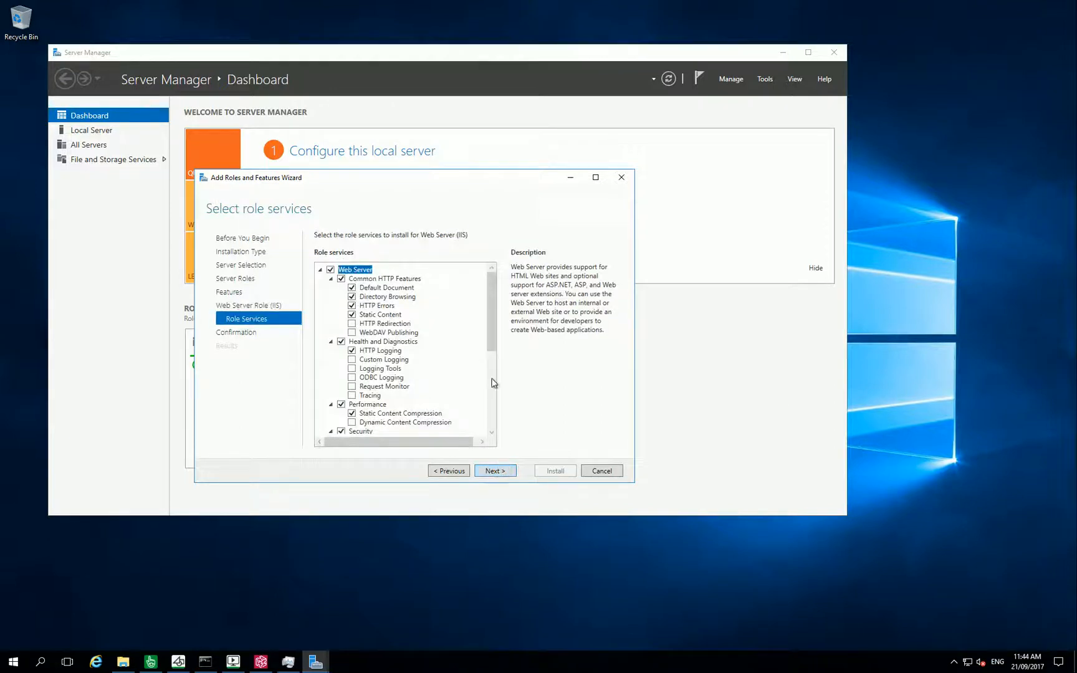
Step: Add WebDAV Publishing and Windows Authentication to the IIS role services
left_click(352, 332)
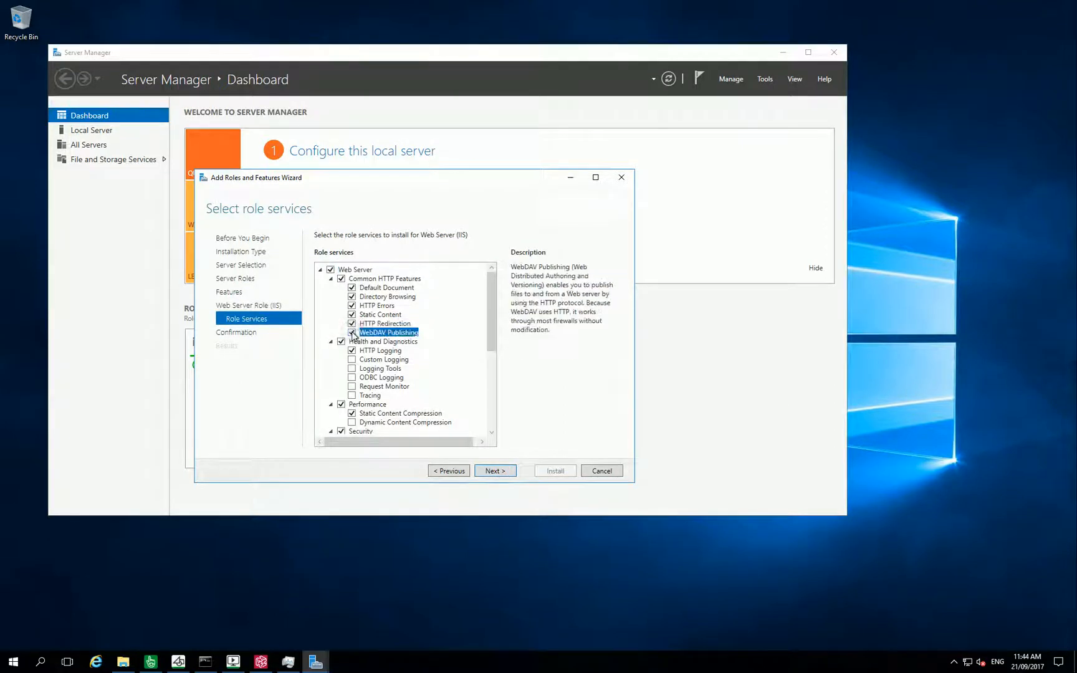
scroll("down", 3)
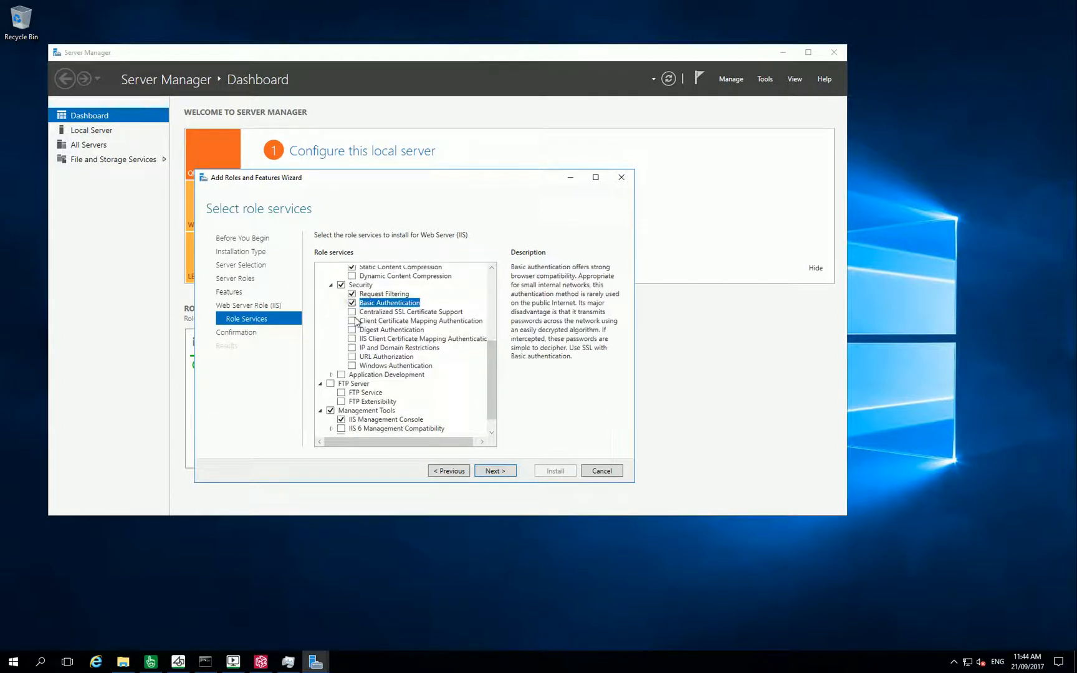
left_click(351, 366)
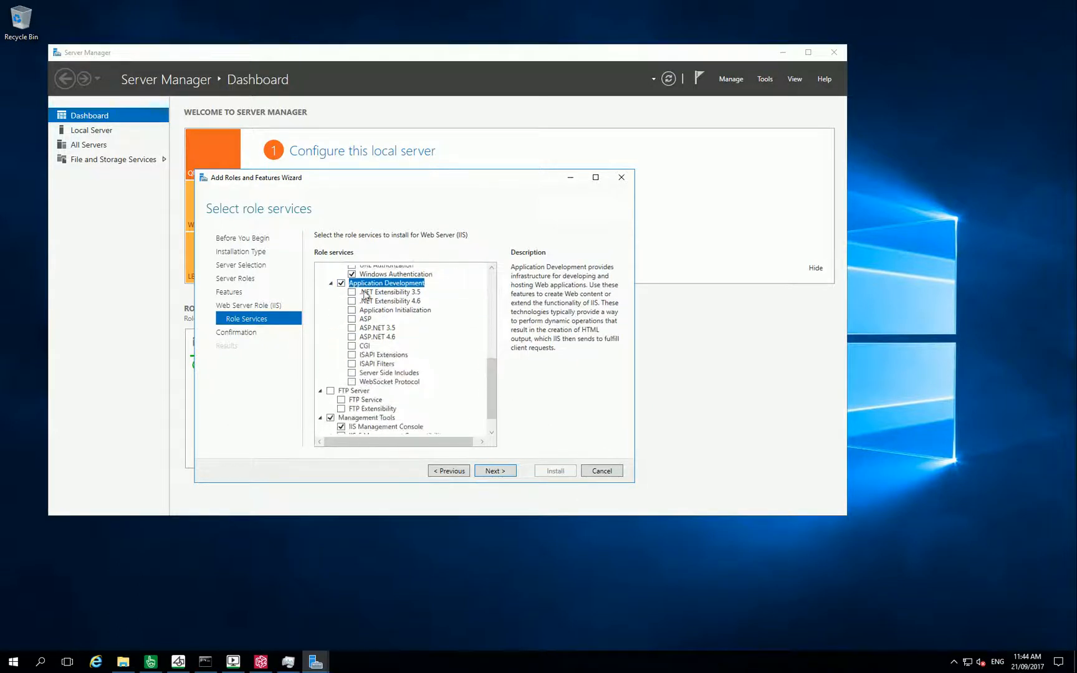
Step: Add .NET Extensibility 4.6, ASP.NET 3.5, IIS 6 Management Compatibility and Management Service
left_click(352, 301)
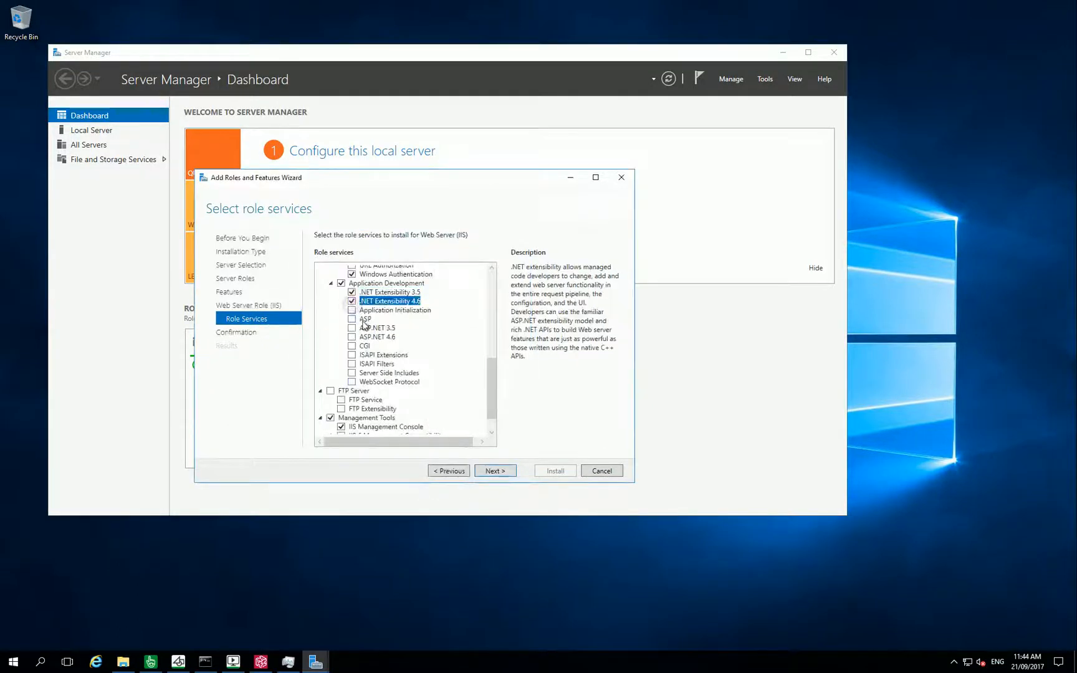
left_click(352, 328)
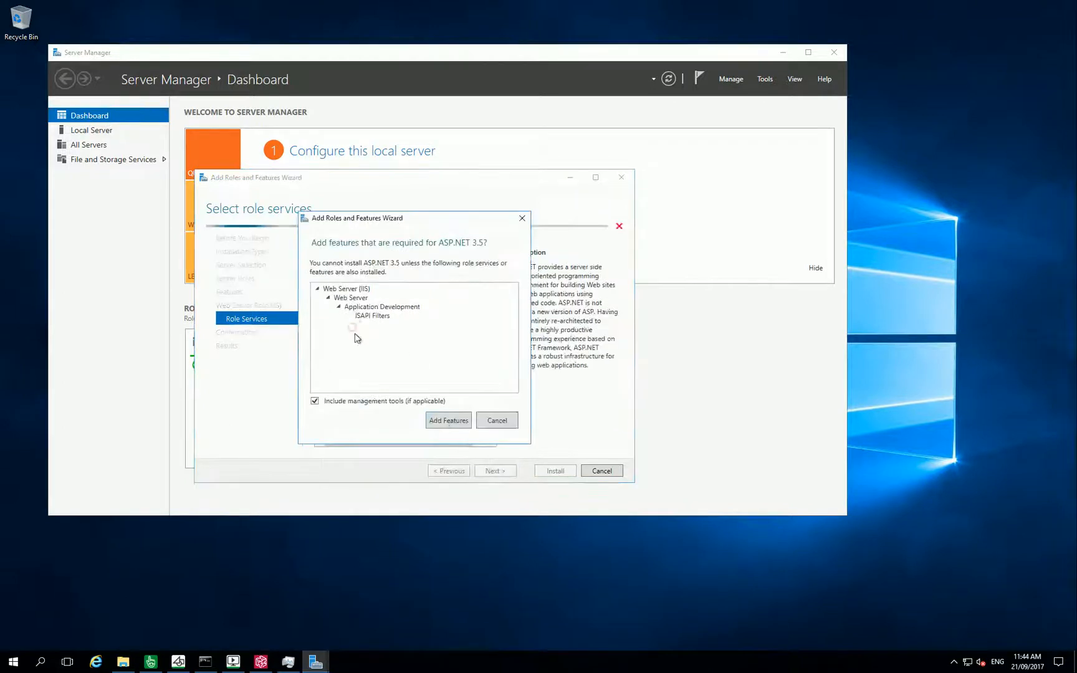
left_click(448, 420)
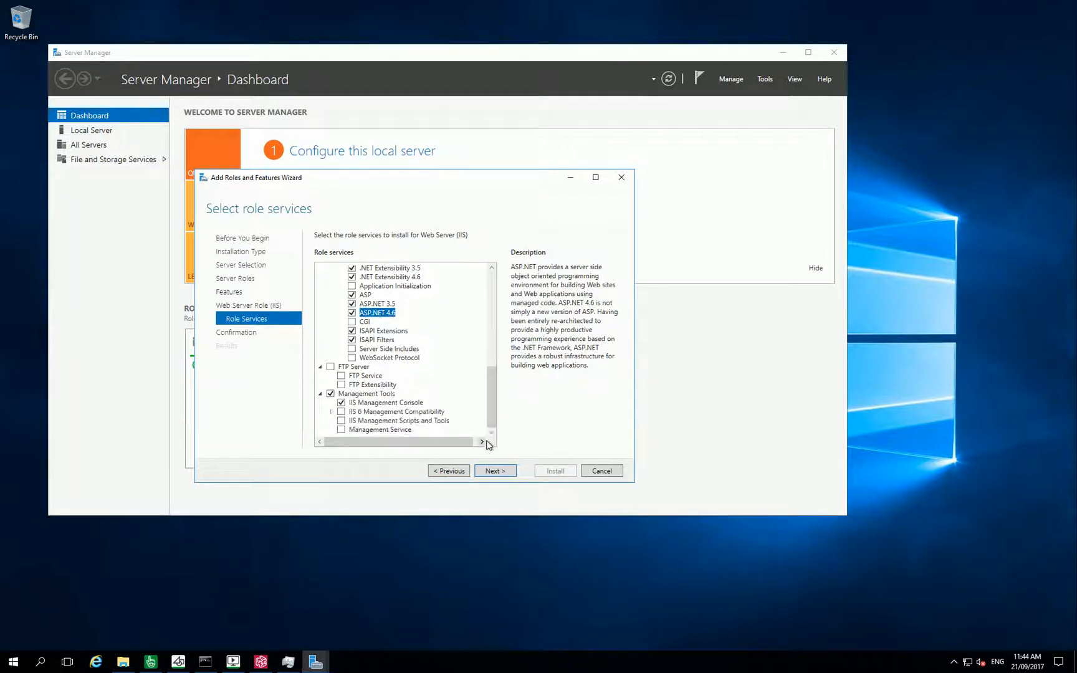
mouse_move(456, 464)
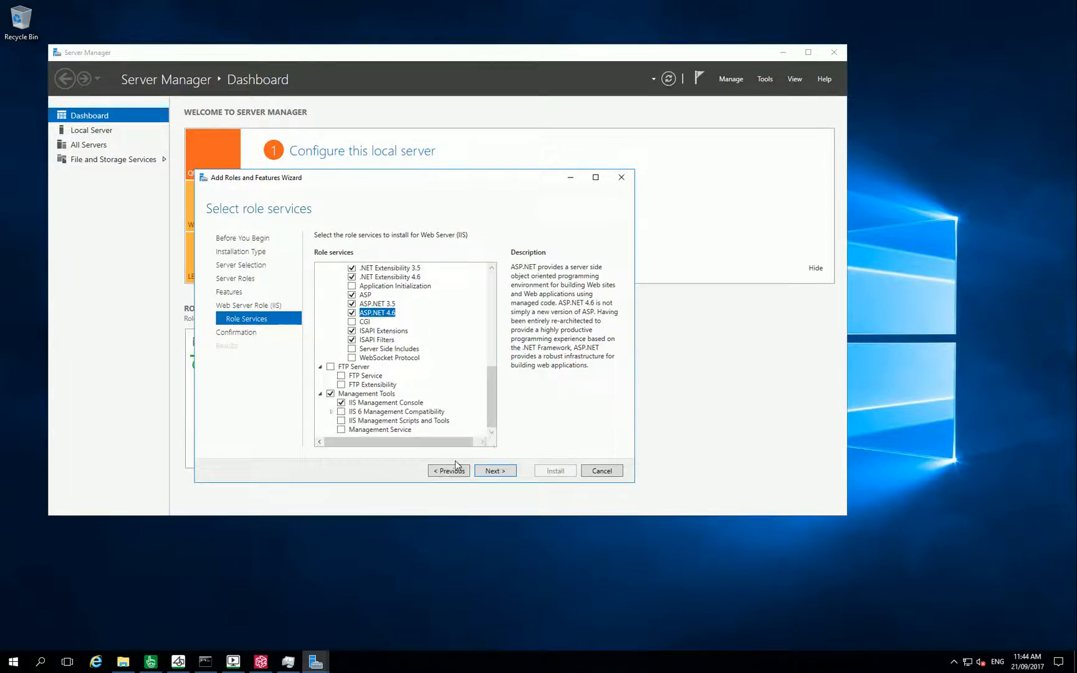
left_click(342, 412)
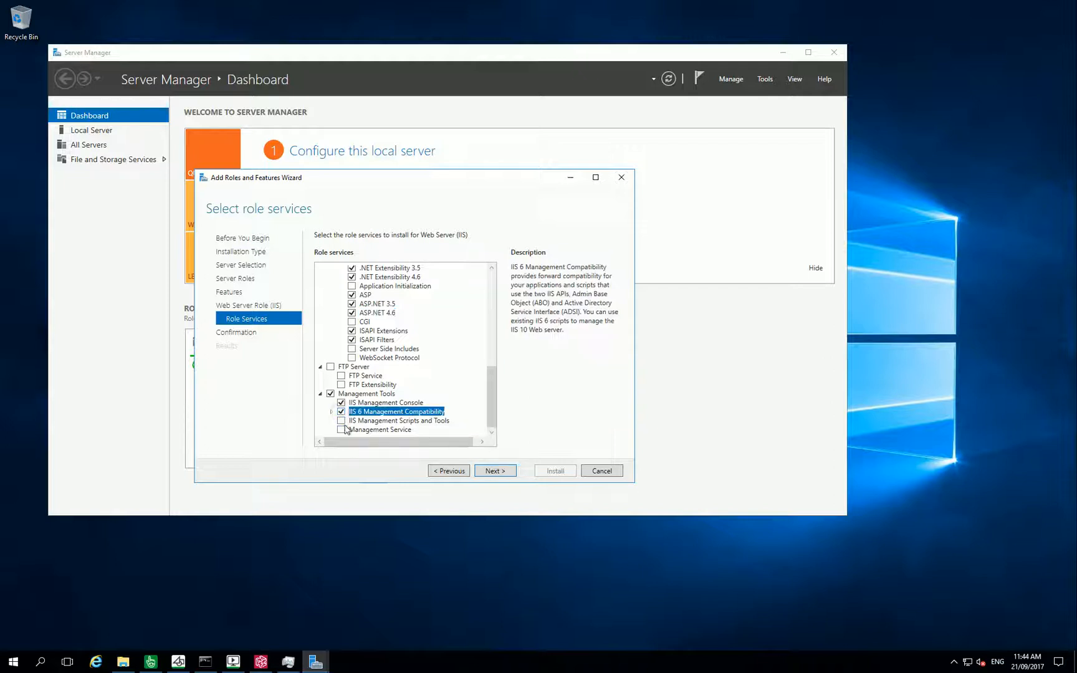
left_click(340, 430)
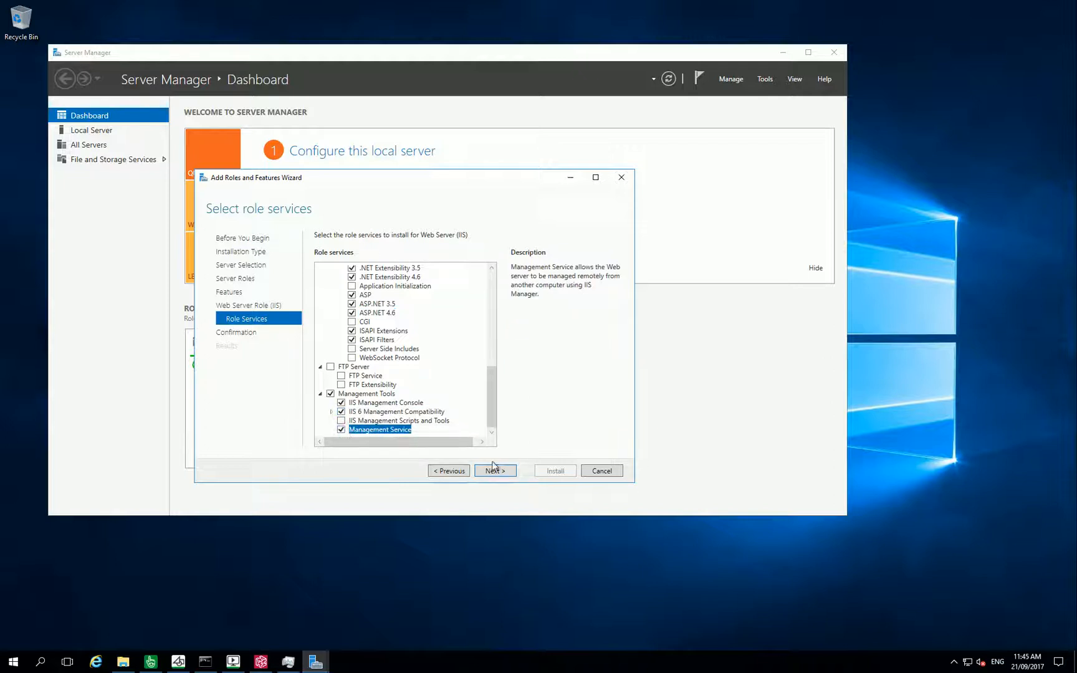
mouse_move(509, 440)
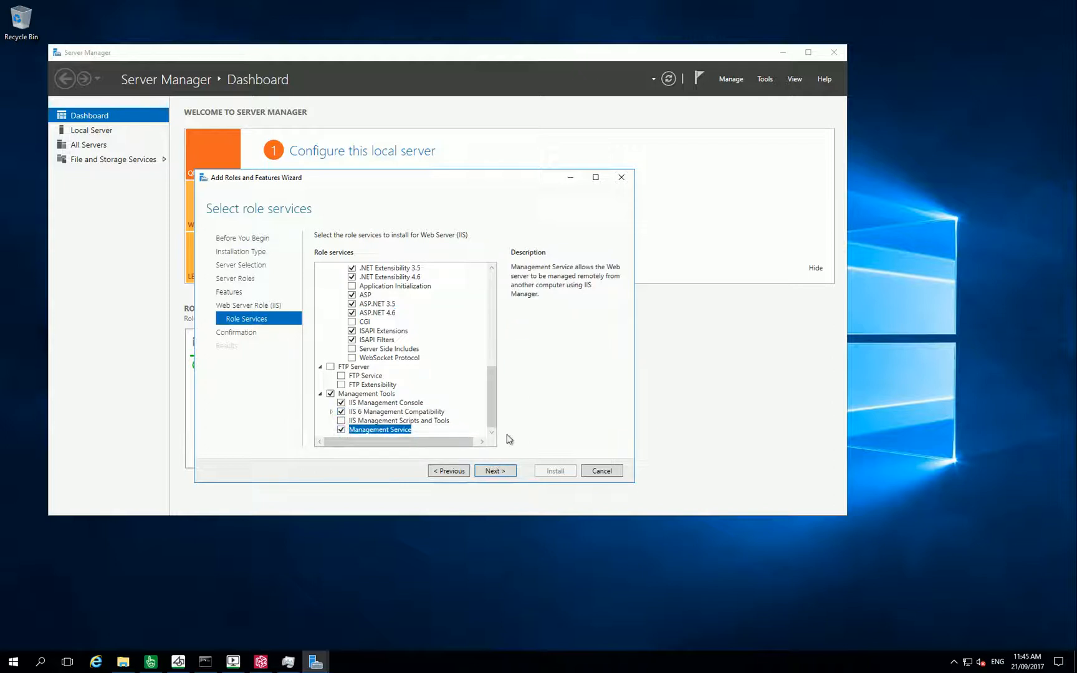
Step: Review the confirmation list of IIS components and begin the installation
left_click(495, 471)
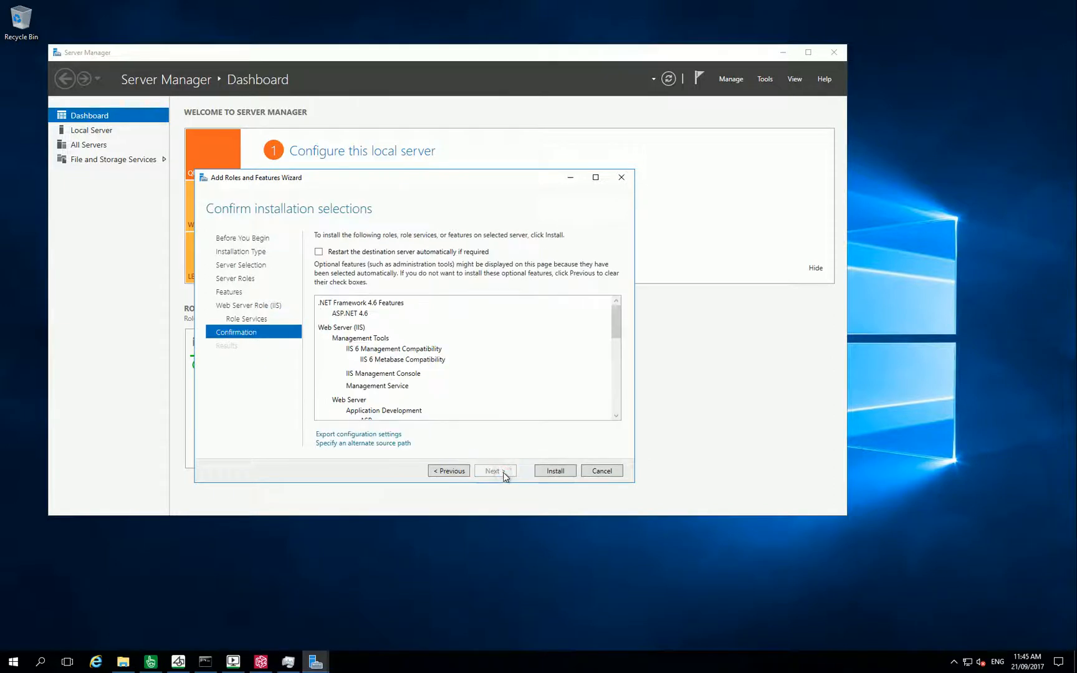
scroll("down", 3)
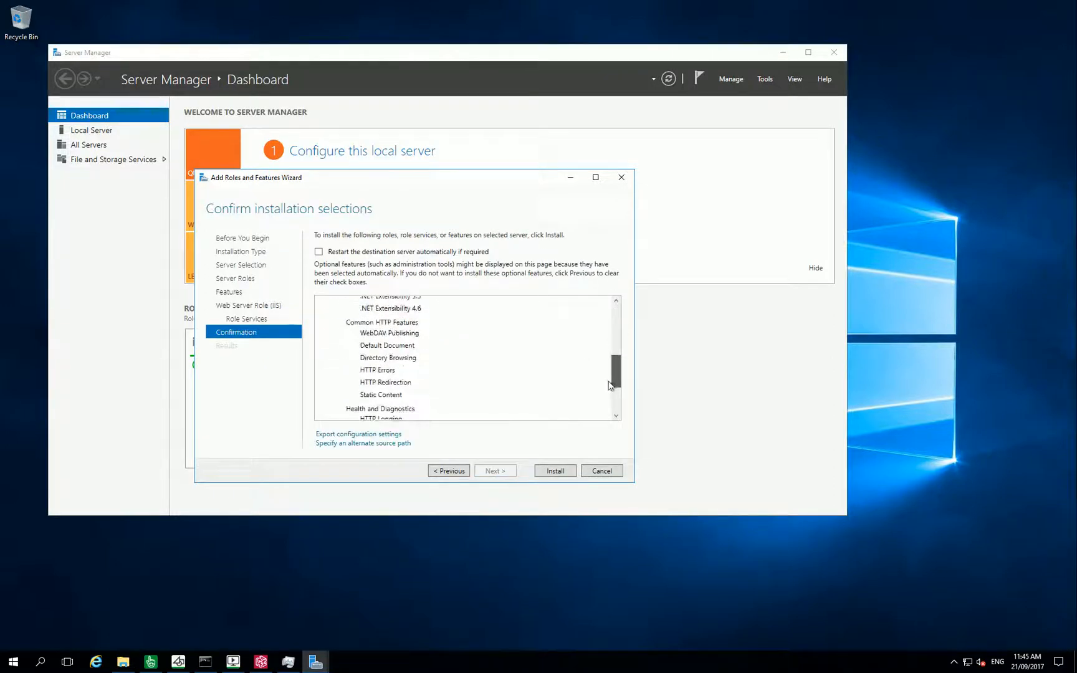
left_click(555, 471)
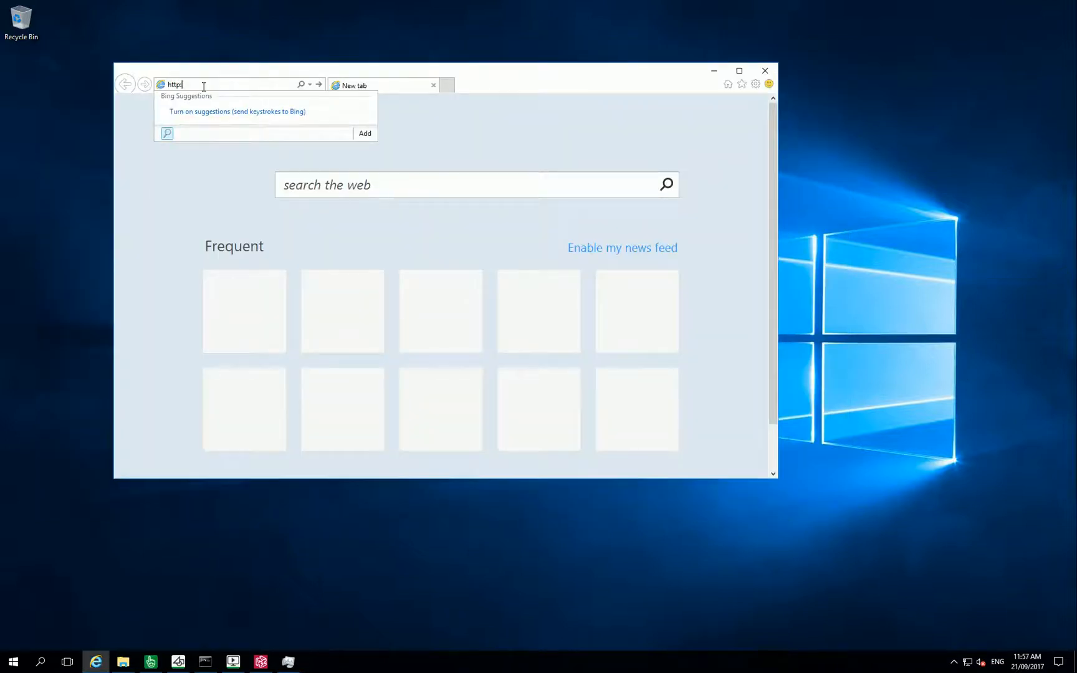
type("http://vd-ws16-010-ml/")
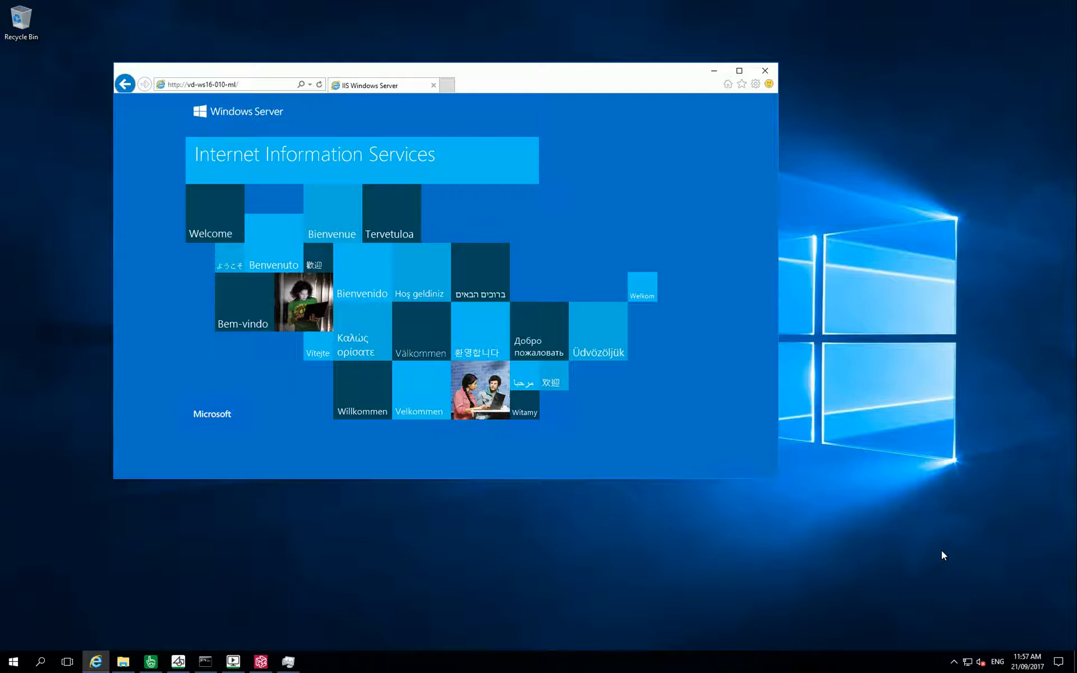
left_click(766, 70)
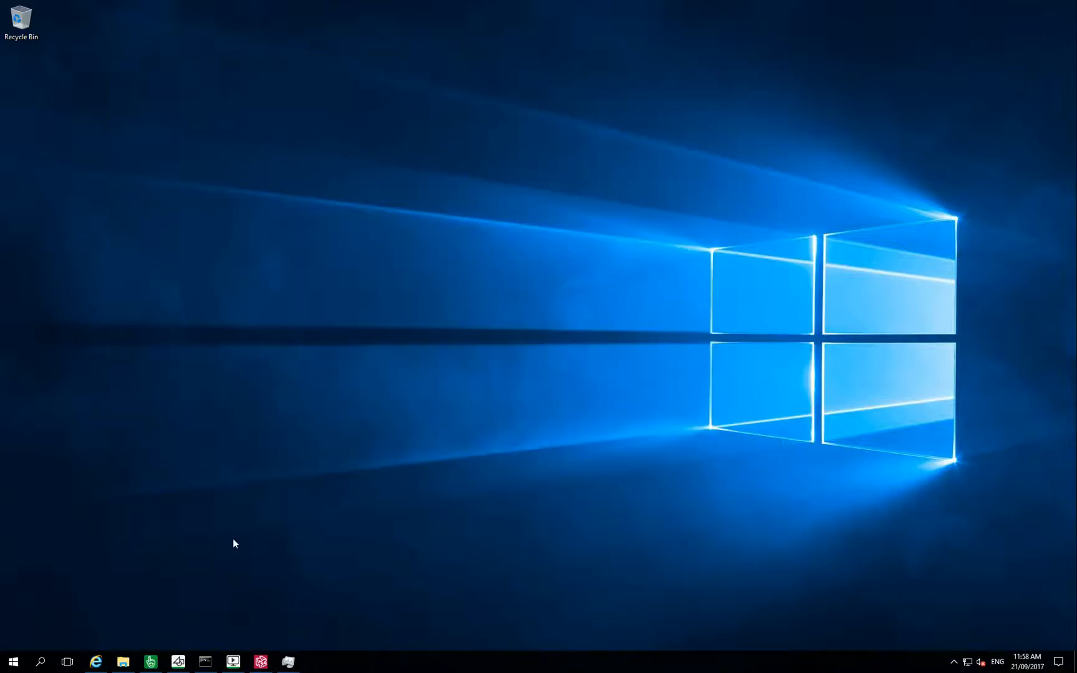
Step: Search for and launch Computer Management from the Start menu
left_click(12, 662)
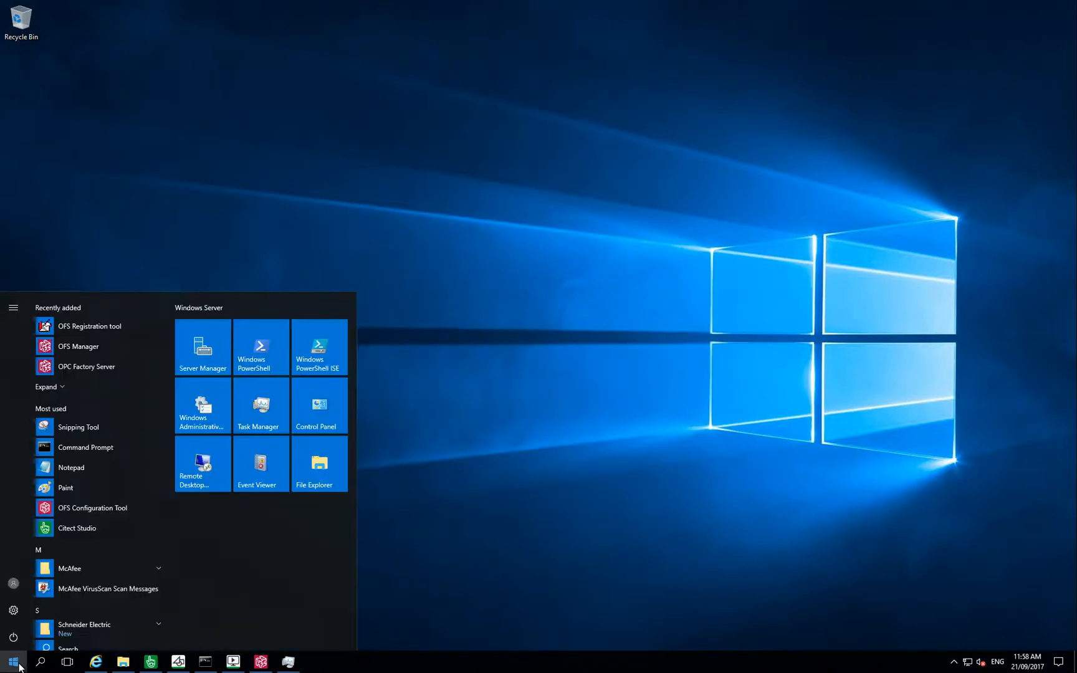
type("computer")
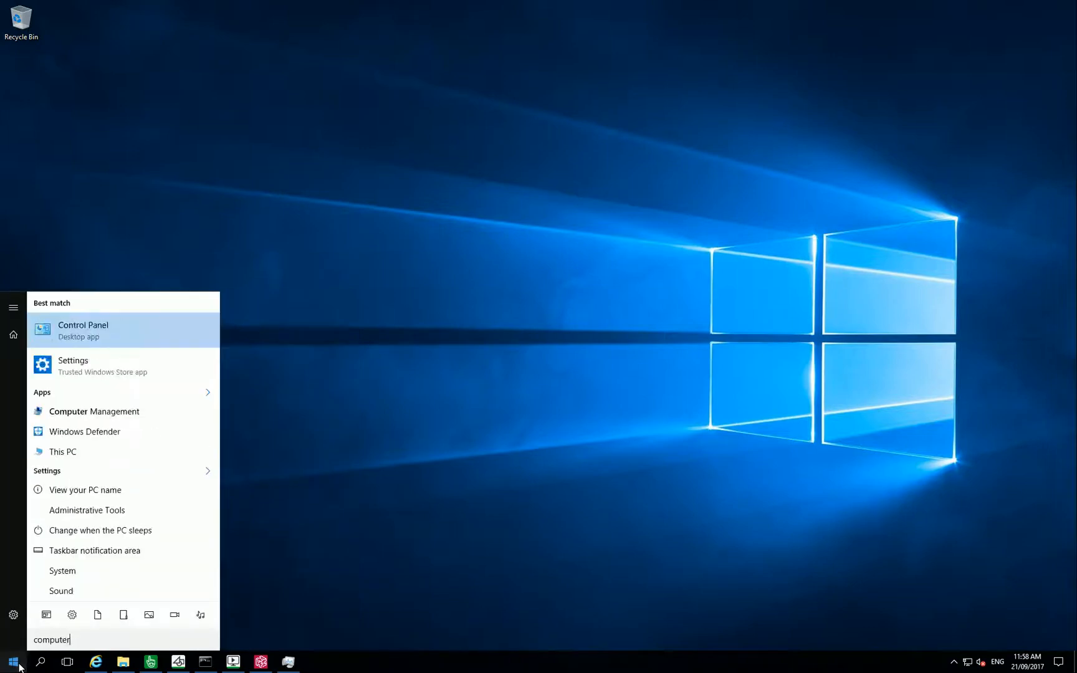
mouse_move(124, 411)
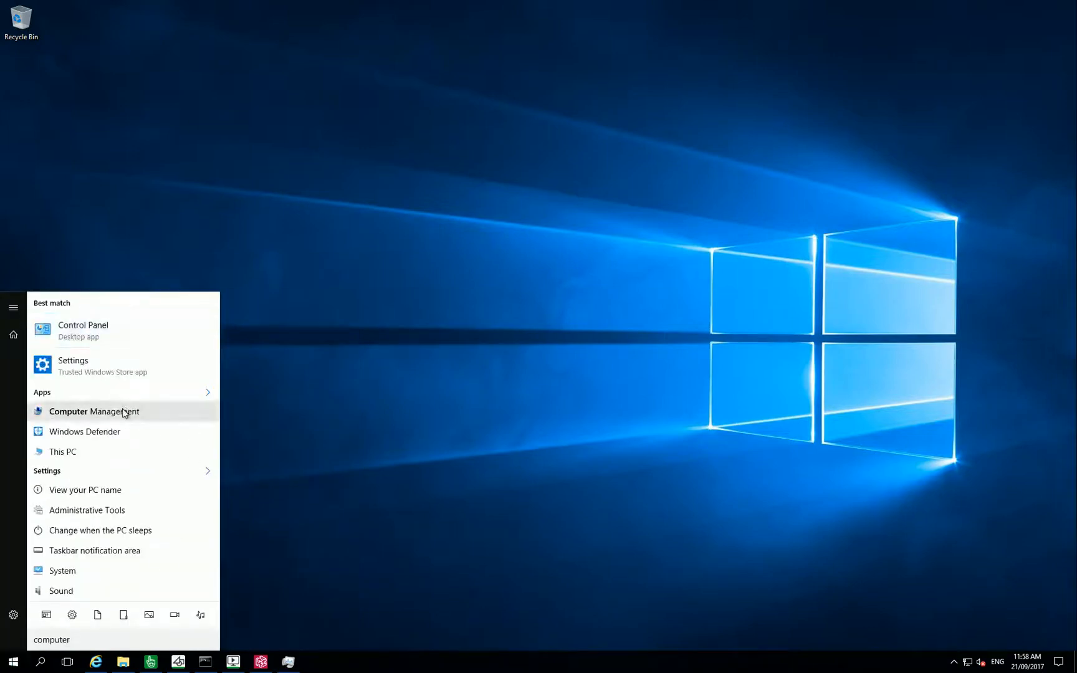
left_click(93, 411)
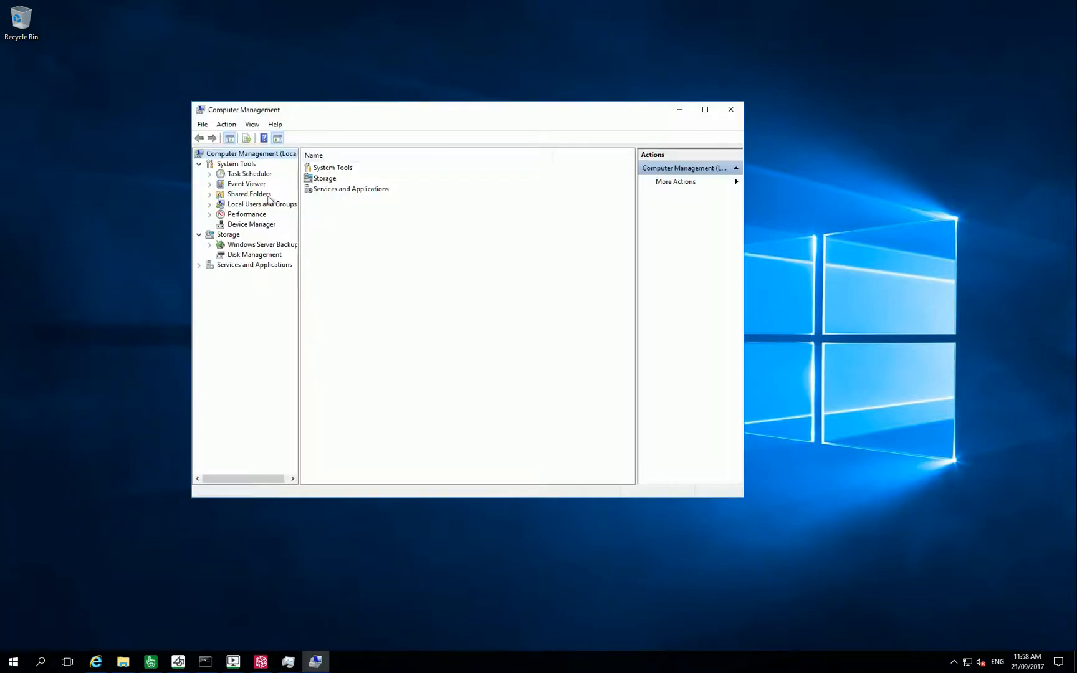
Step: Create local groups WebAdmins, WebControlClients and WebViewOnlyClients with CitectSCADA descriptions
left_click(262, 204)
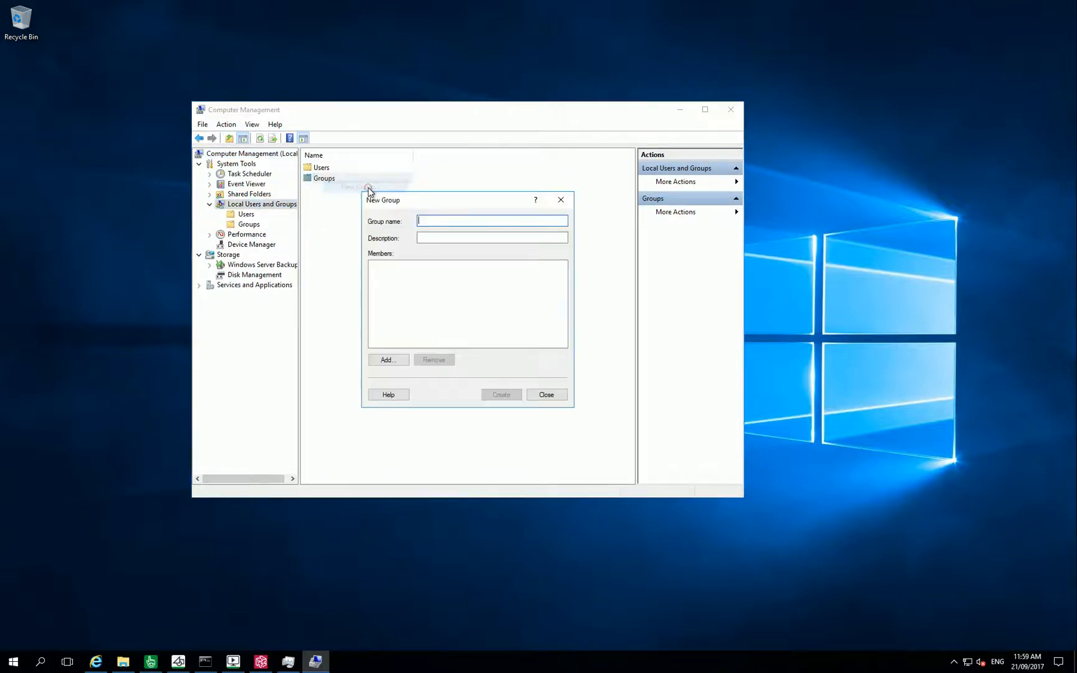
type("WebAdmins")
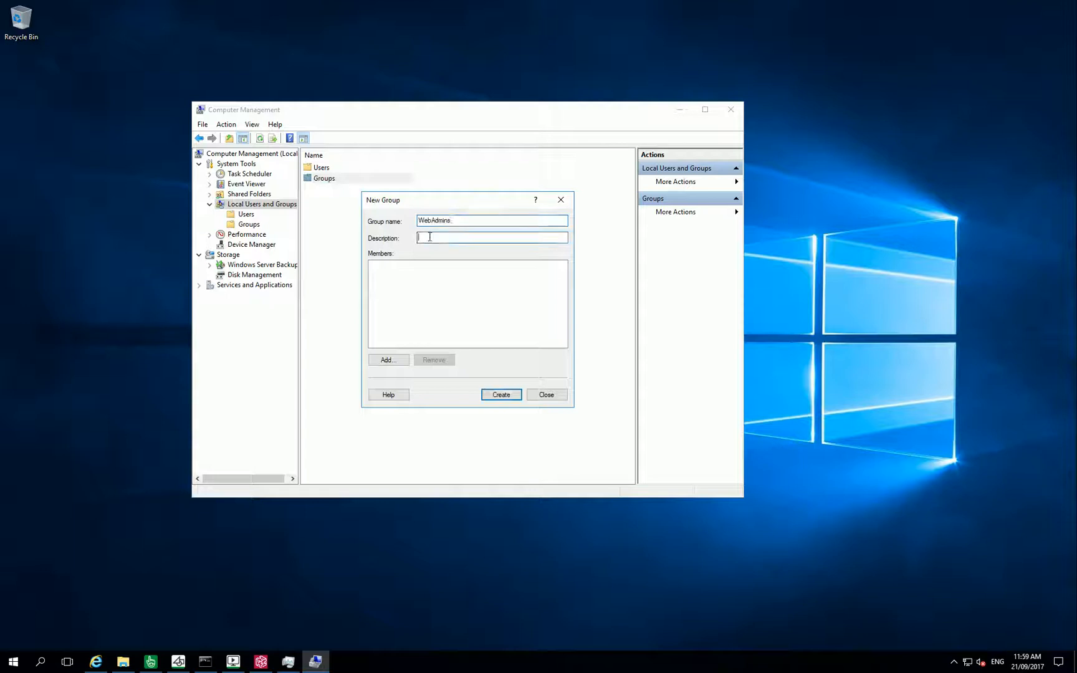
left_click(502, 395)
type("Citect SCADA Web Control Clients")
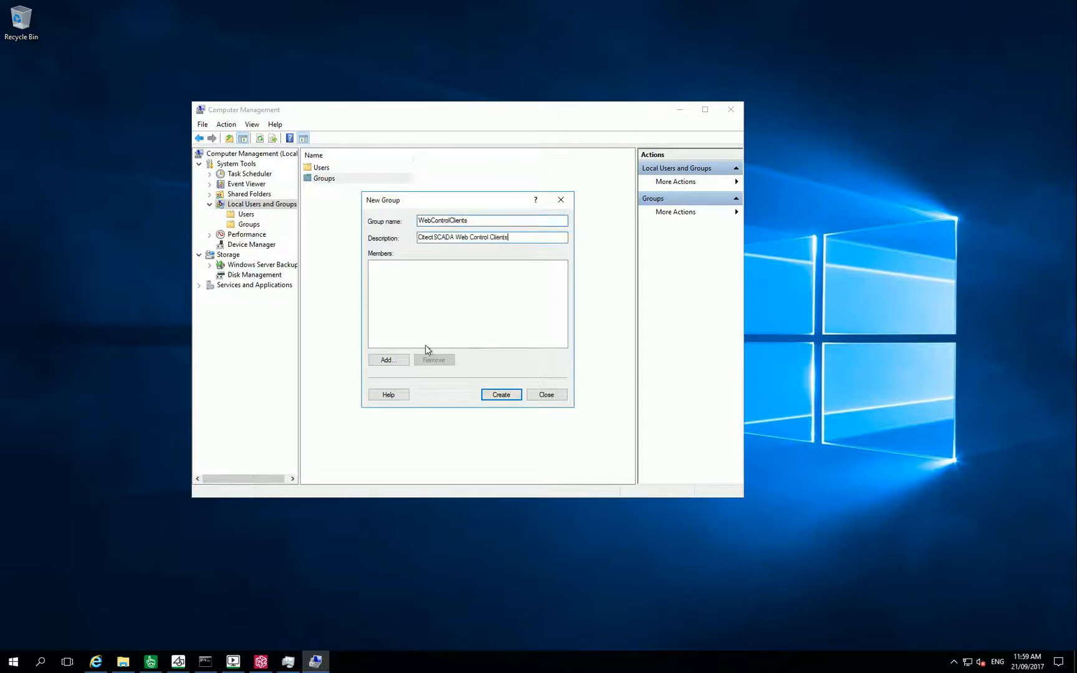
type("WebViewOnlyClients")
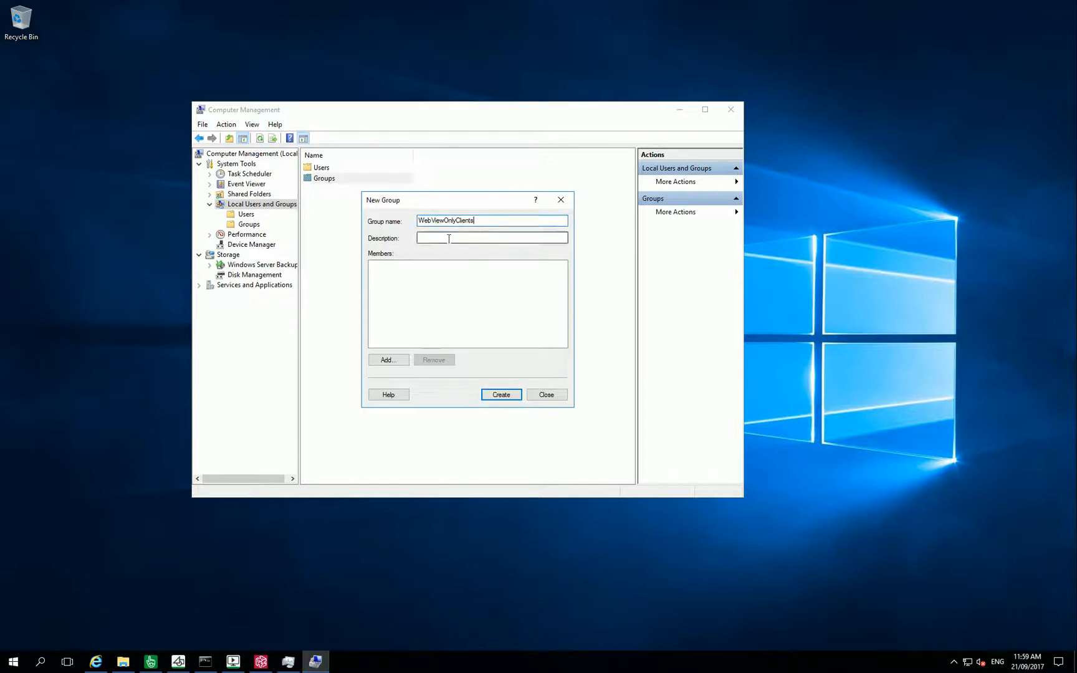
left_click(501, 394)
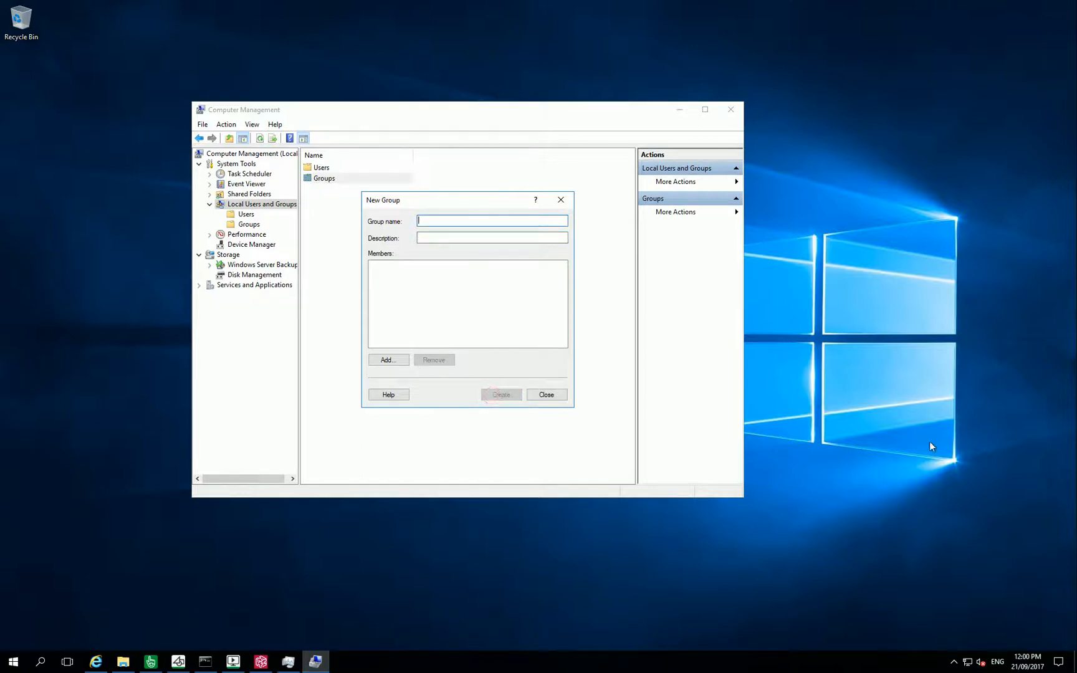
Step: Create local accounts WebAdminUser, WebControlUser and WebViewOnlyUser with passwords
left_click(546, 395)
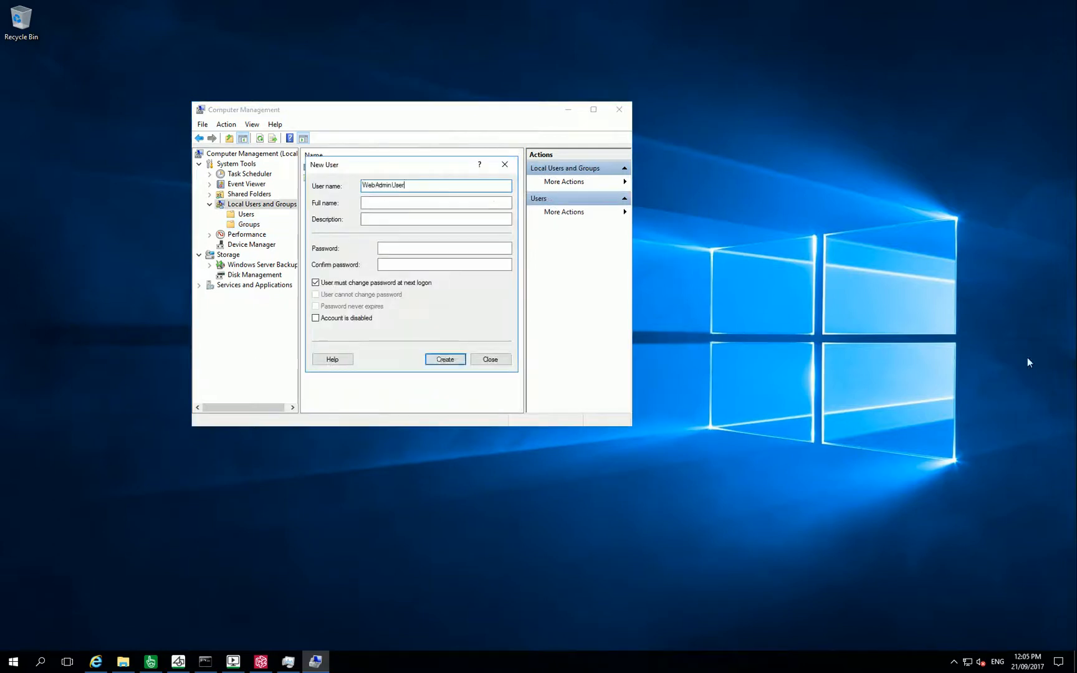
type("WebControlUser")
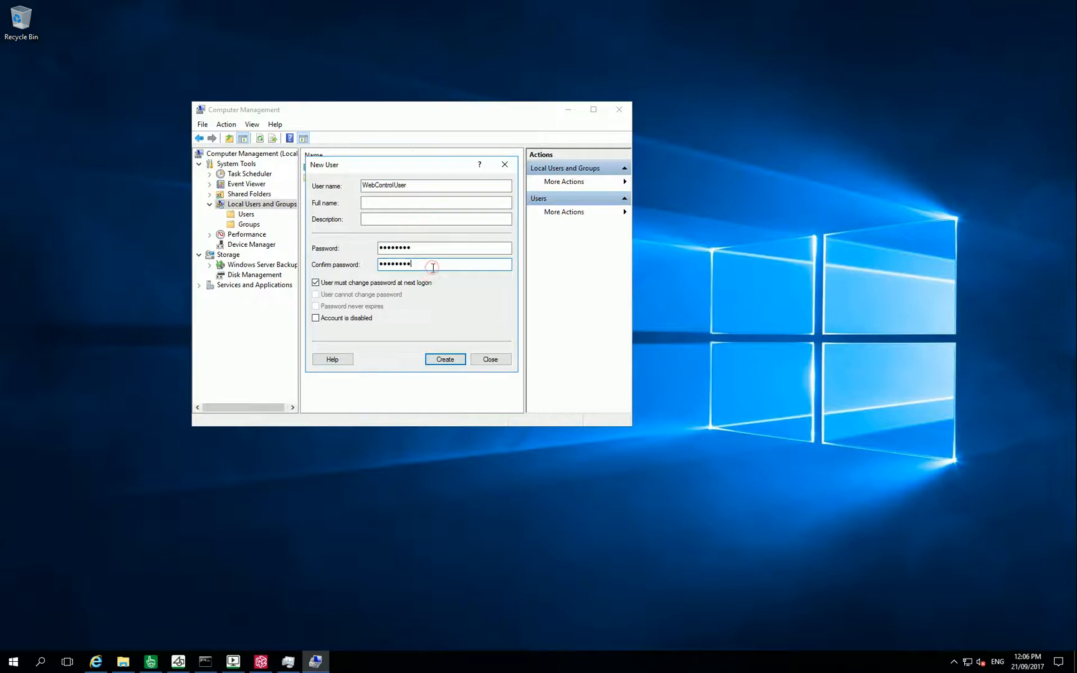
left_click(444, 359)
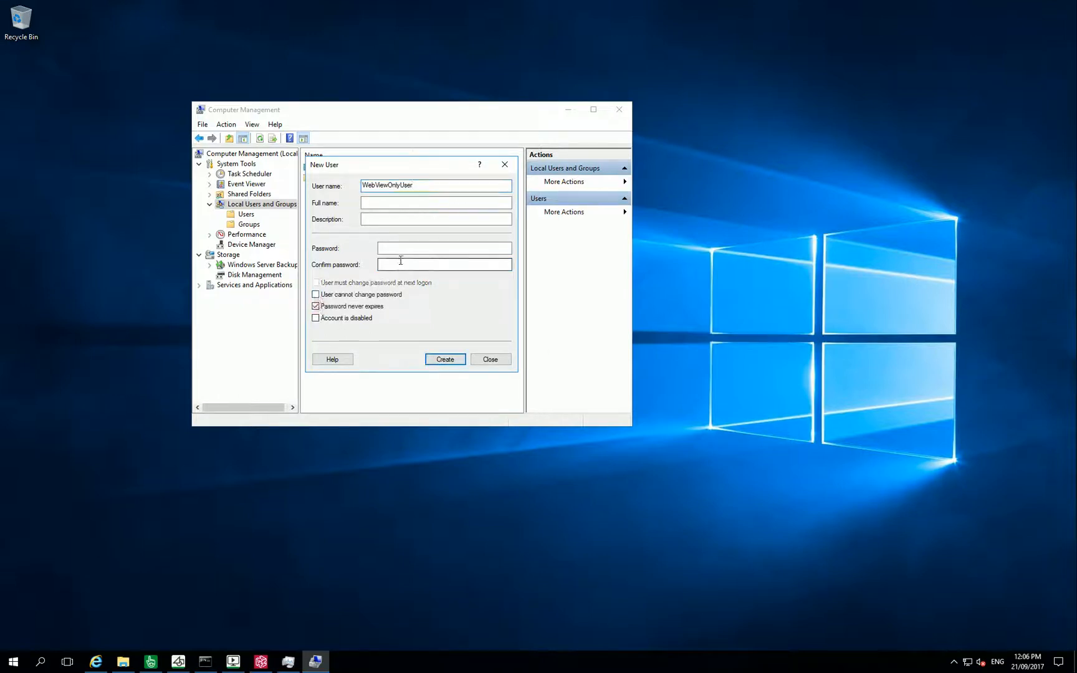
left_click(444, 359)
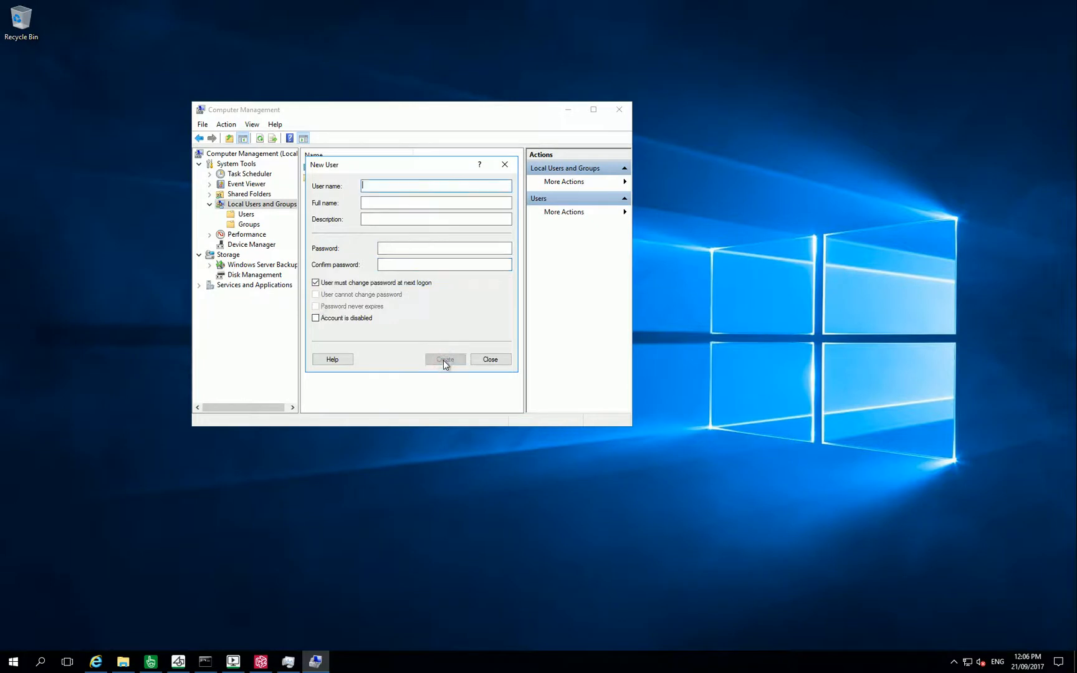
left_click(490, 359)
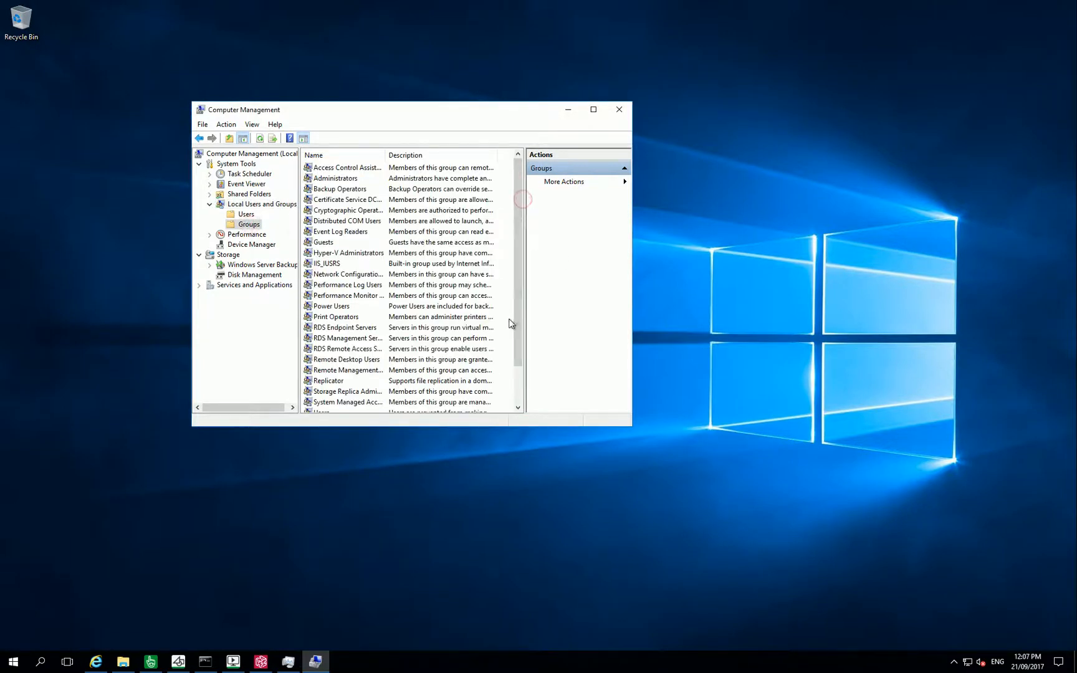
Step: Add WebAdminUser to WebAdmins and WebControlUser to WebControlClients; begin WebViewOnlyClients membership
right_click(326, 380)
type("WebAdminUser")
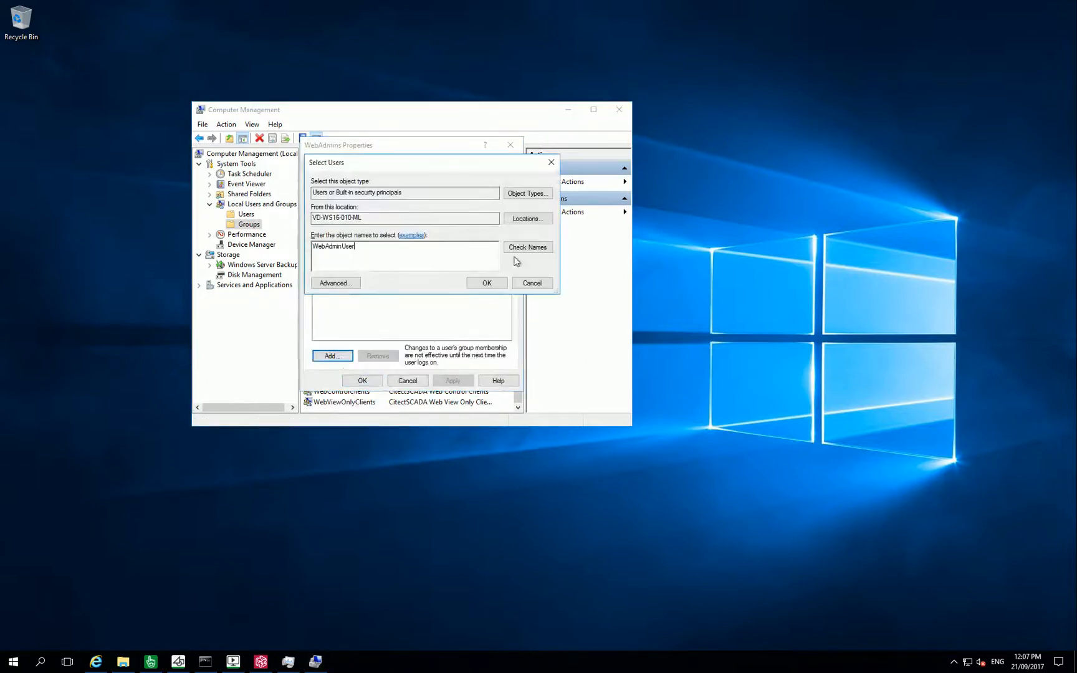
left_click(487, 283)
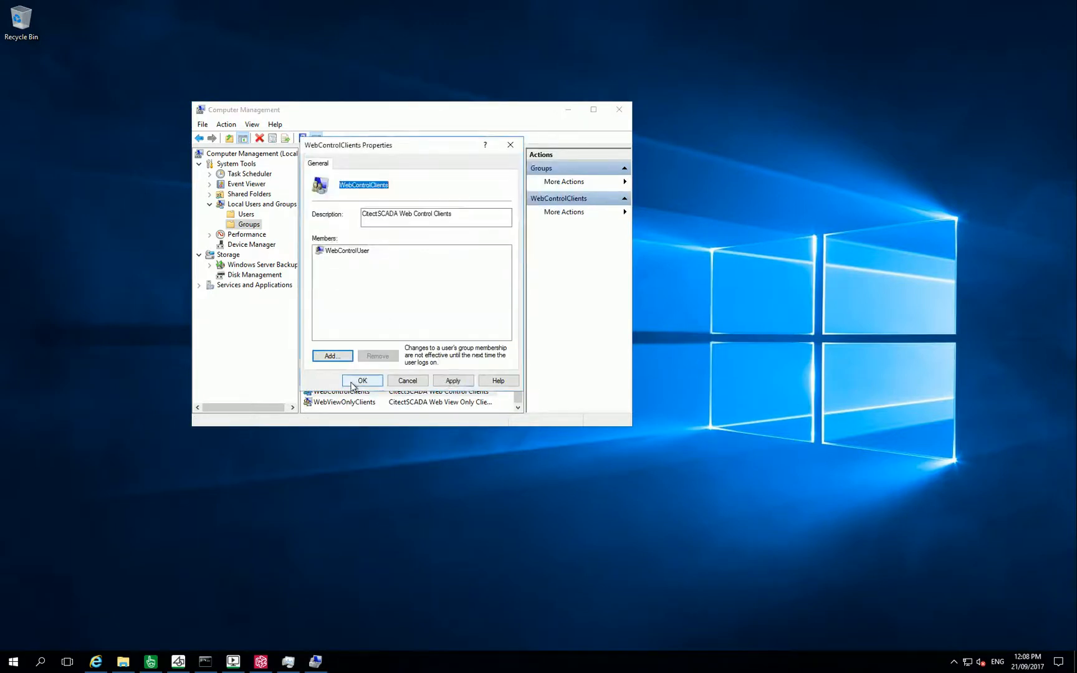
left_click(362, 380)
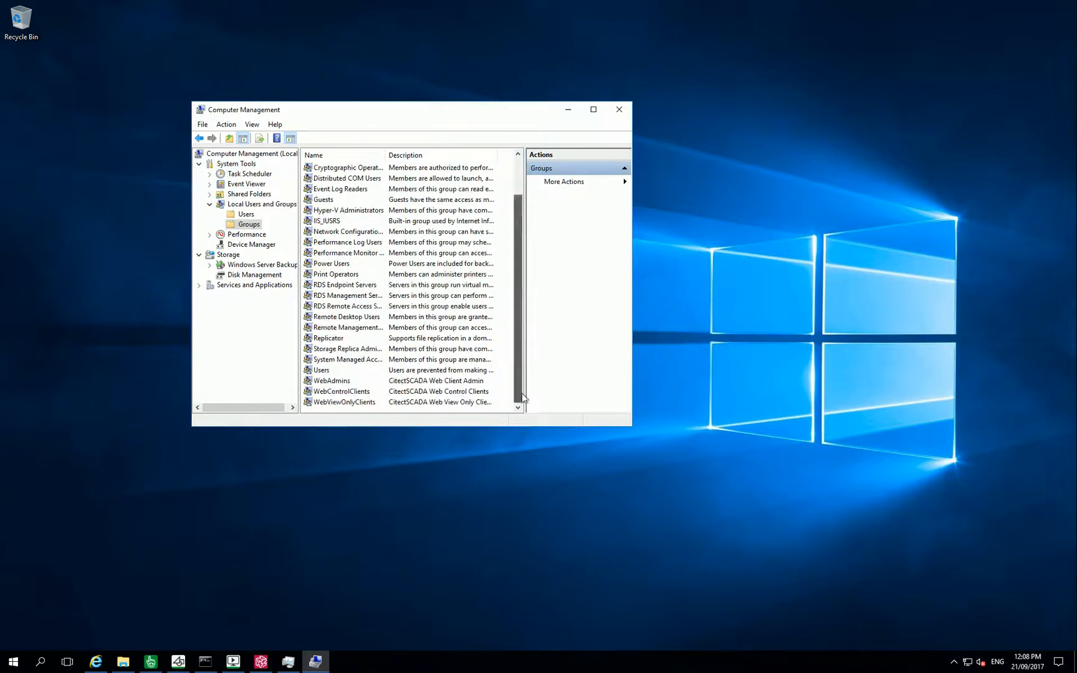
right_click(342, 401)
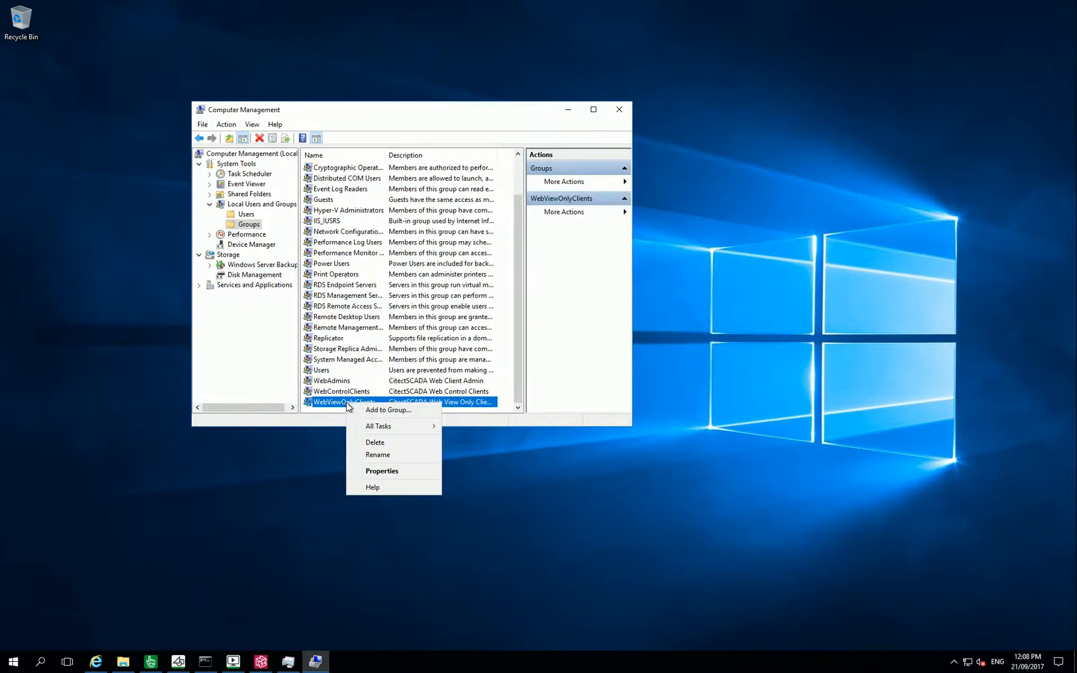
left_click(382, 470)
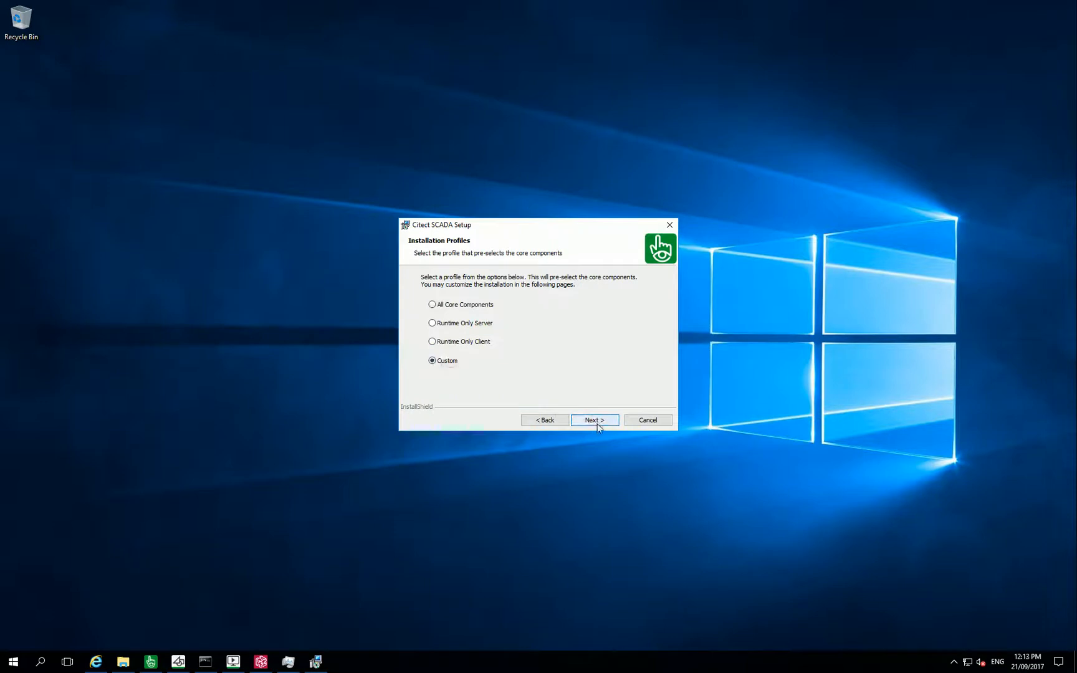
Step: Install the Citect SCADA Web Server for IIS add-on using the Custom profile
left_click(595, 420)
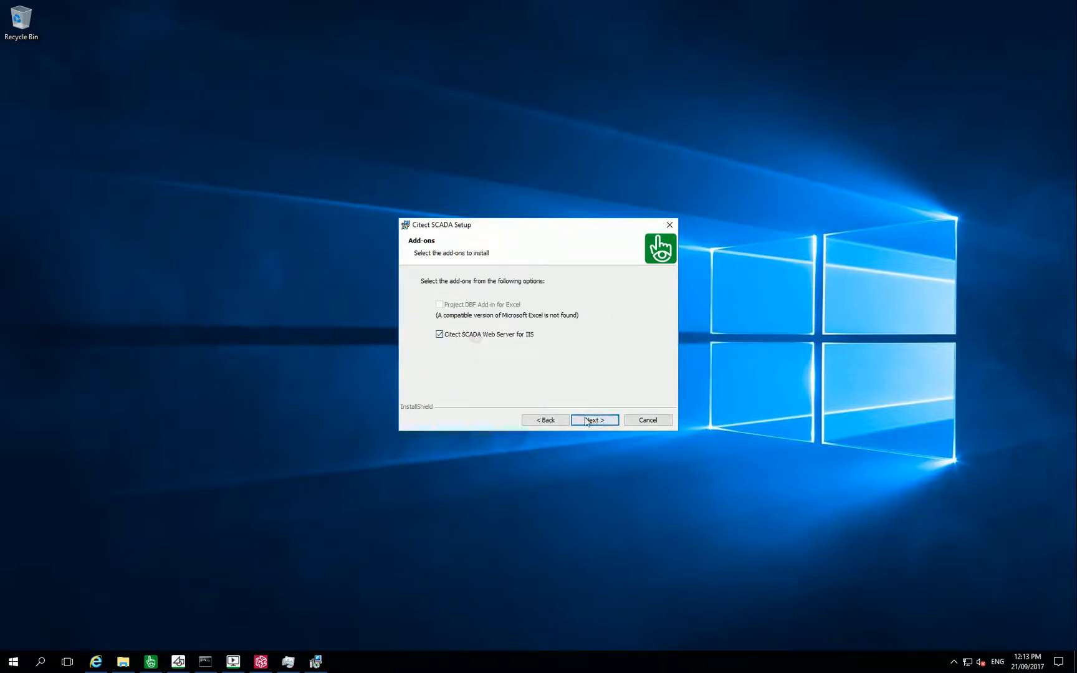
left_click(594, 420)
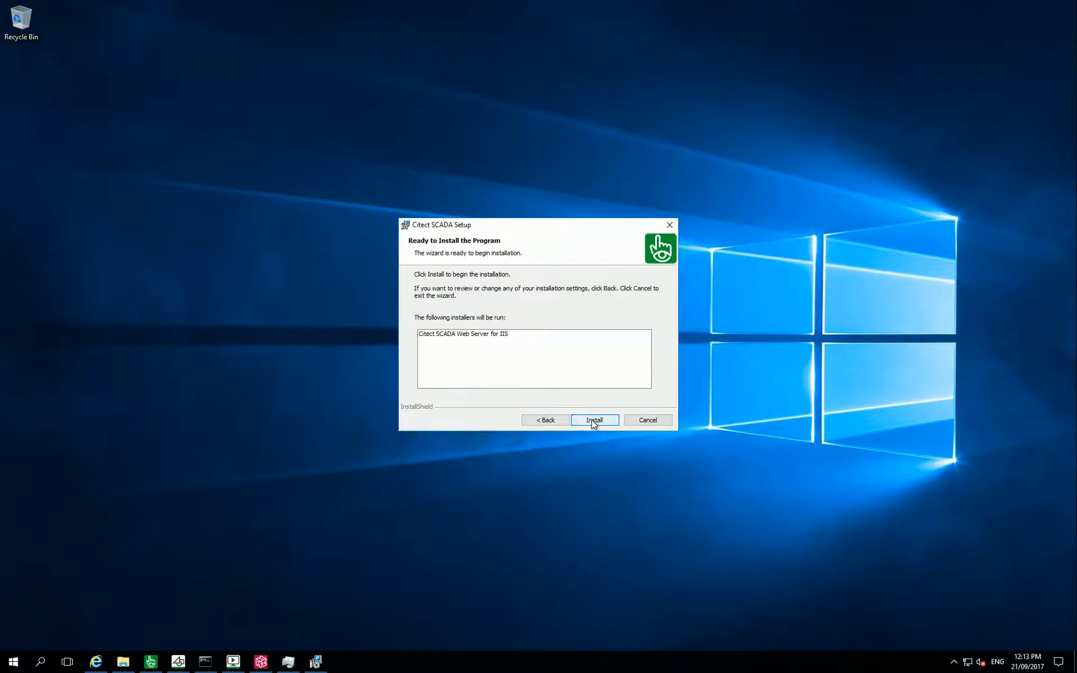
left_click(595, 420)
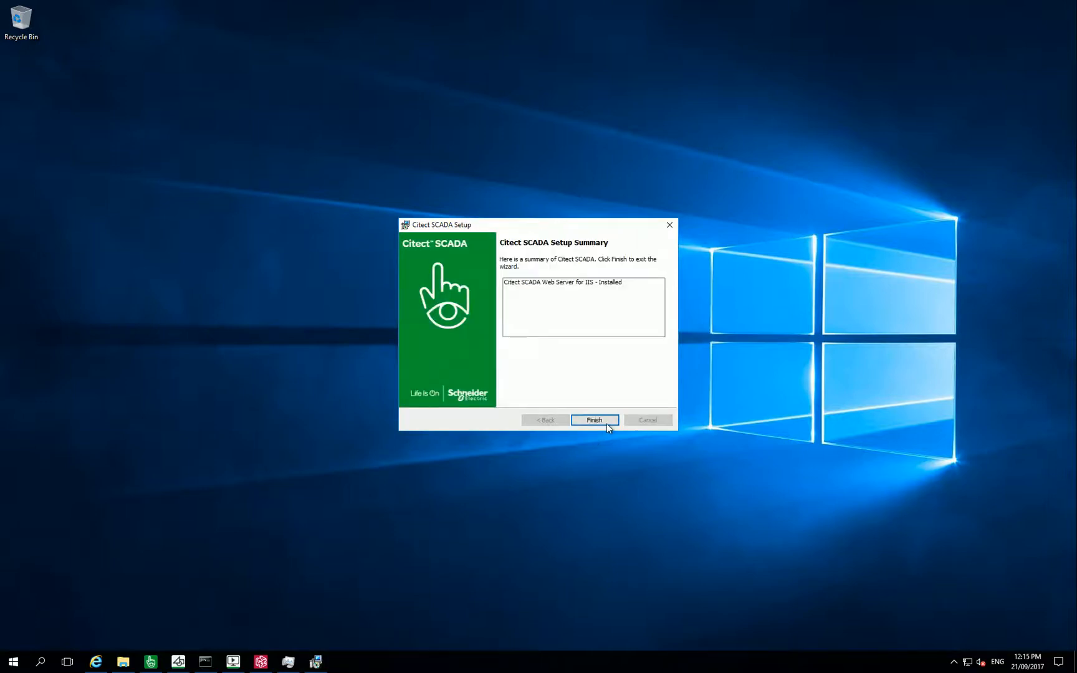
left_click(594, 420)
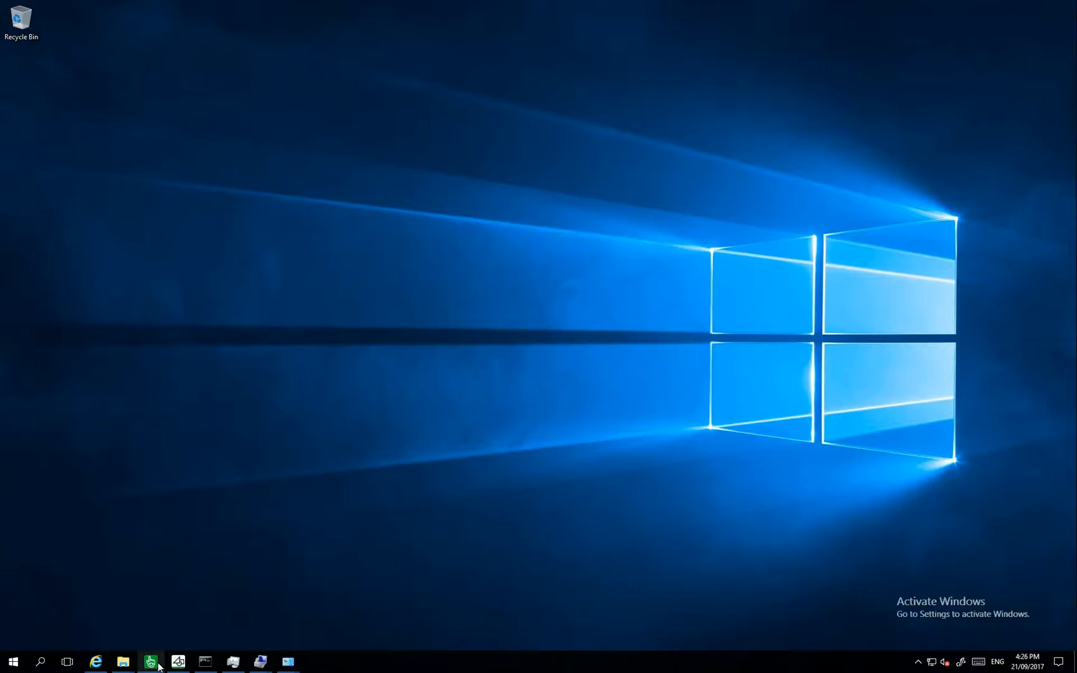
Step: Finish Network Setup and Startup Functions Setup in Citect Studio with the networked model
left_click(150, 661)
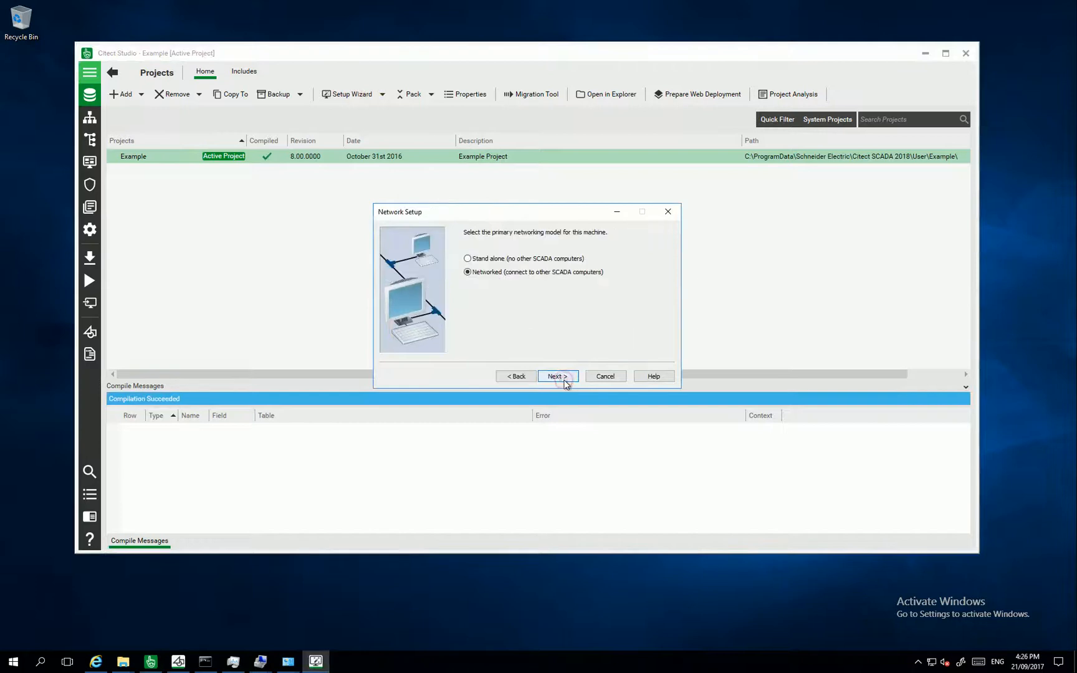
left_click(557, 376)
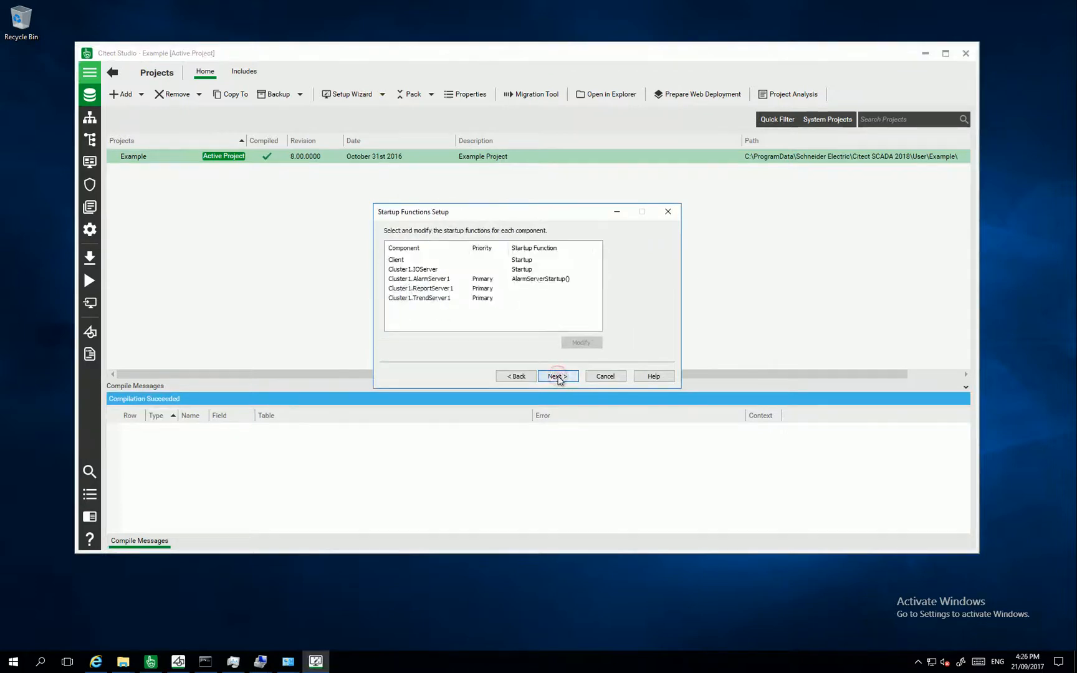
left_click(557, 376)
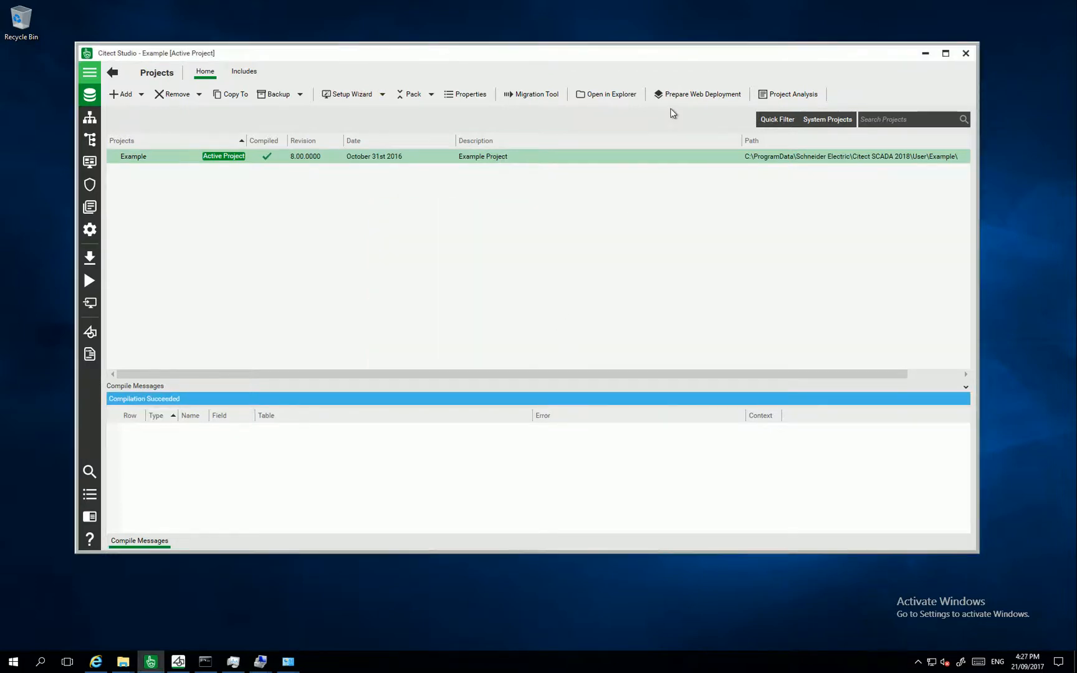
Step: Prepare the Example project's web deployment, open its folder, and run the project
left_click(702, 94)
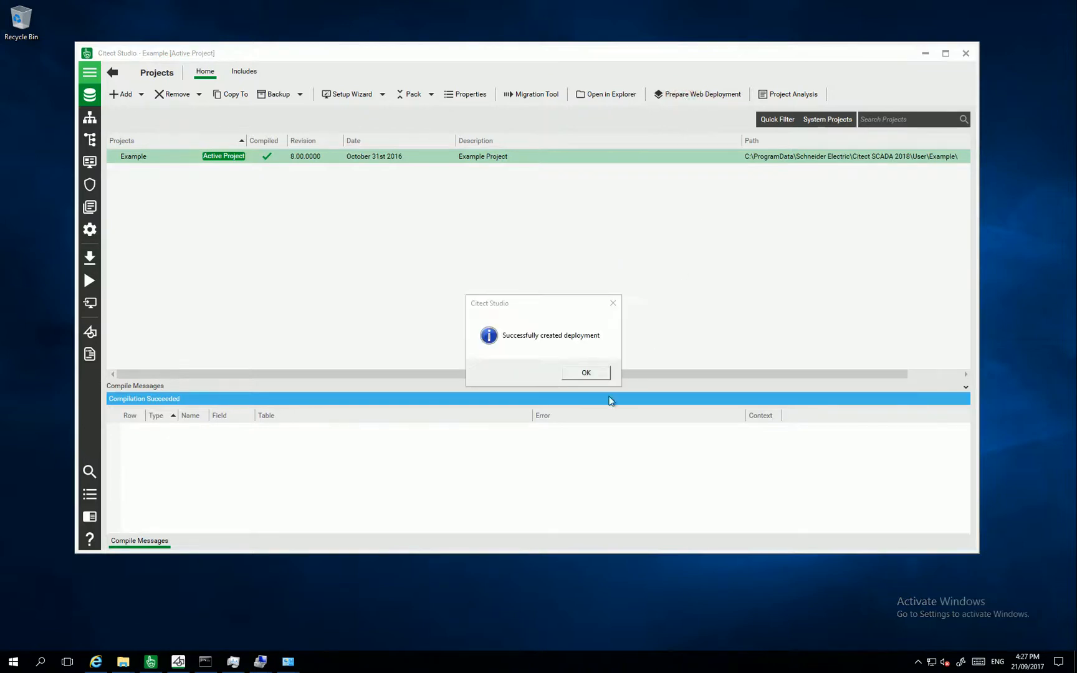
left_click(586, 373)
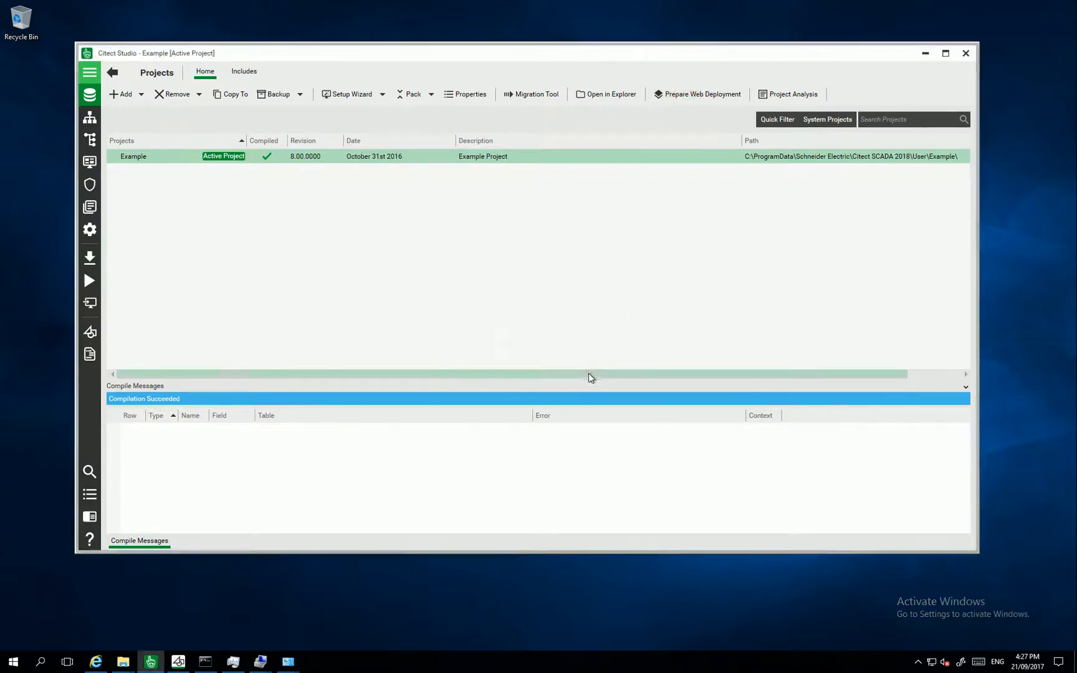
left_click(611, 94)
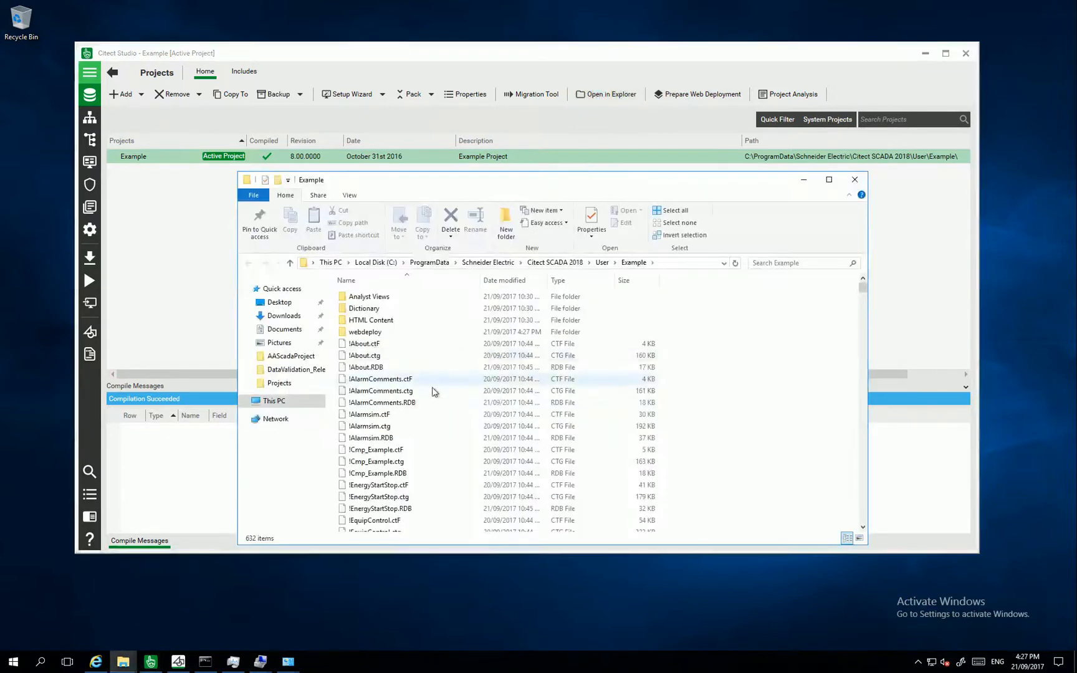
double_click(364, 331)
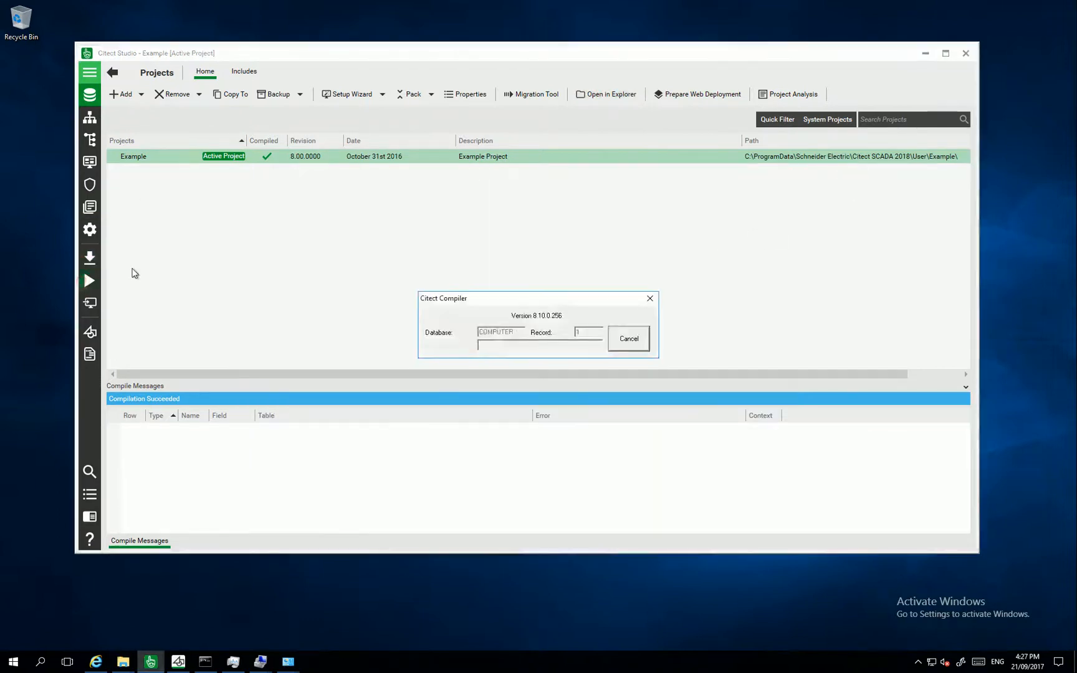
left_click(628, 338)
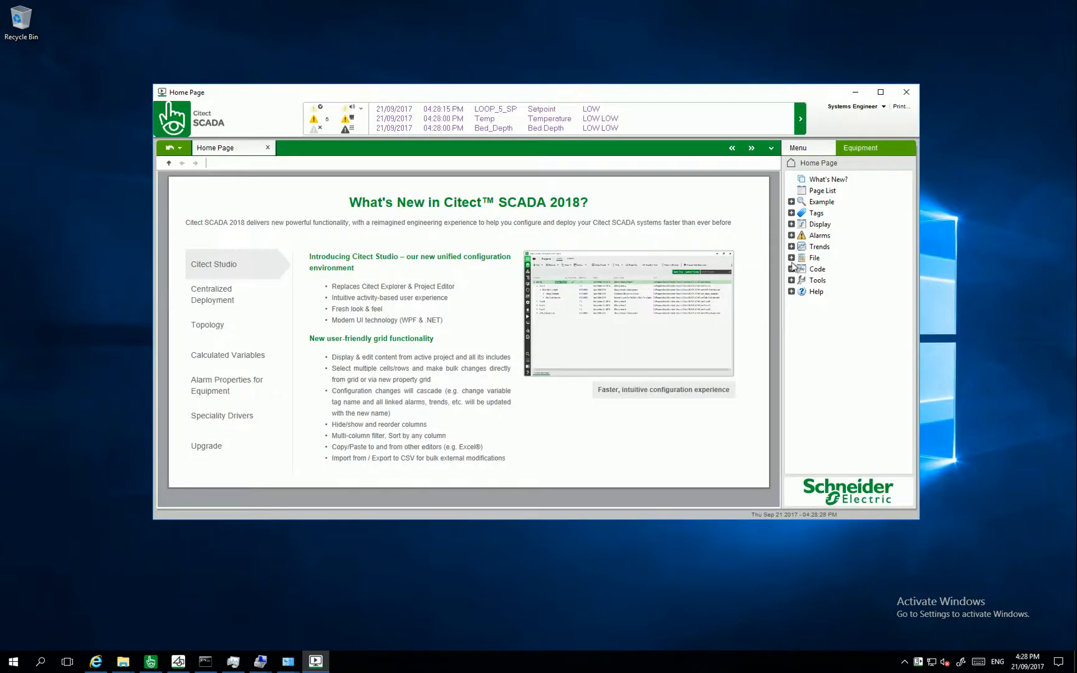
Step: Minimize the Citect SCADA runtime and launch Internet Explorer from the taskbar
left_click(829, 212)
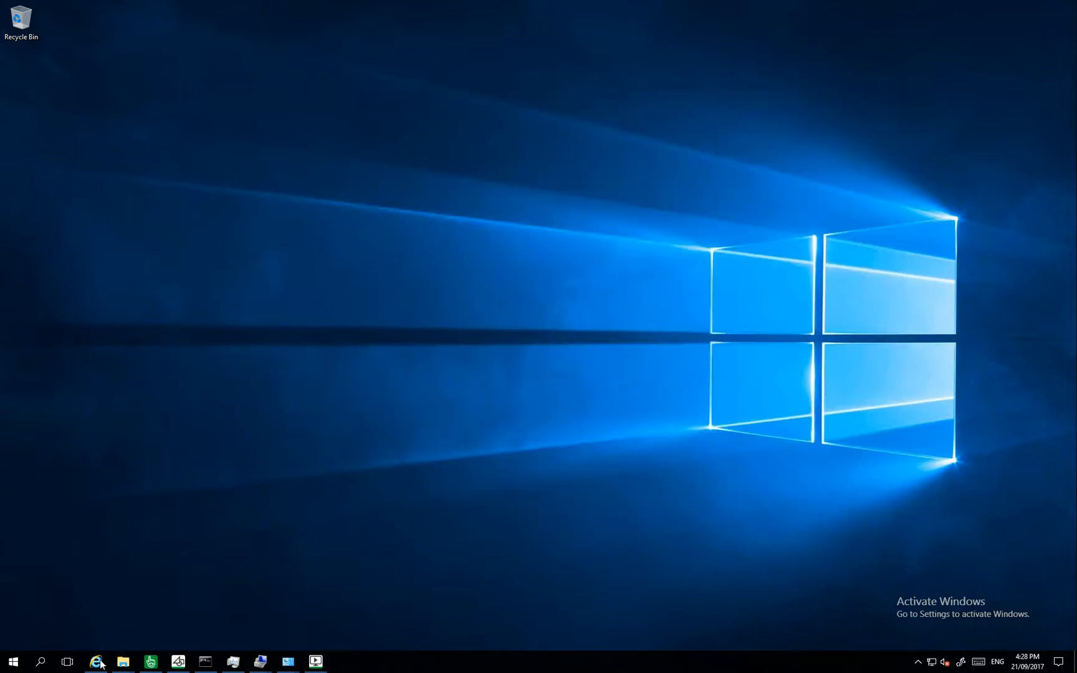
left_click(95, 661)
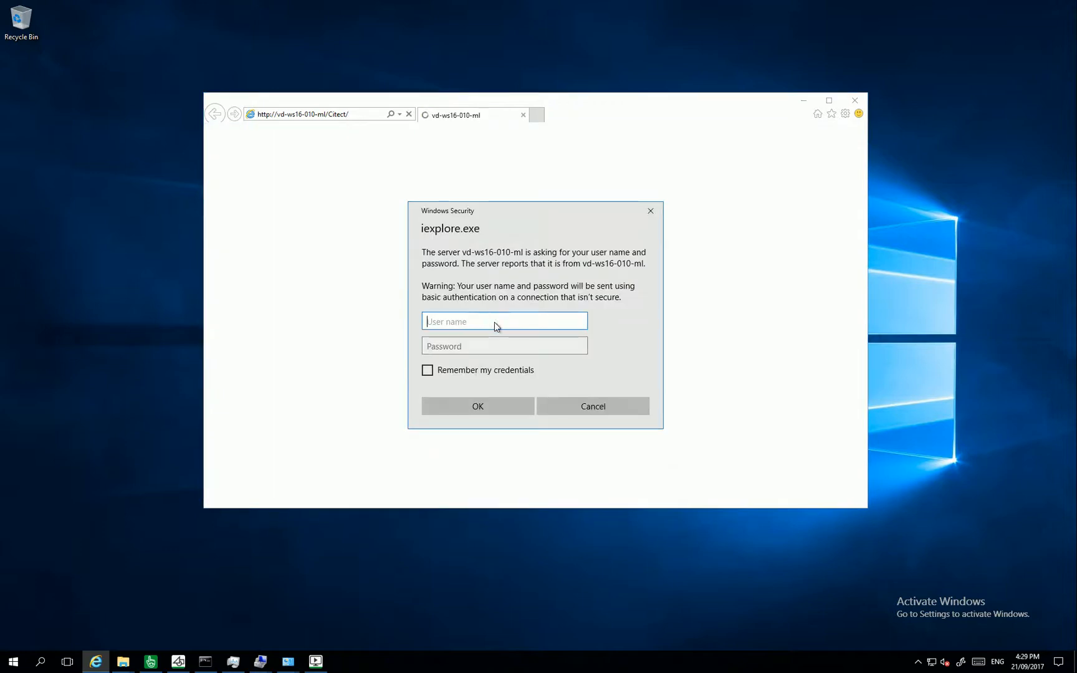
Step: Sign in as WebAdminUser and save deployment 'exampleProject' for the Example folder with the 8.10 client control
type("WebAdminUser")
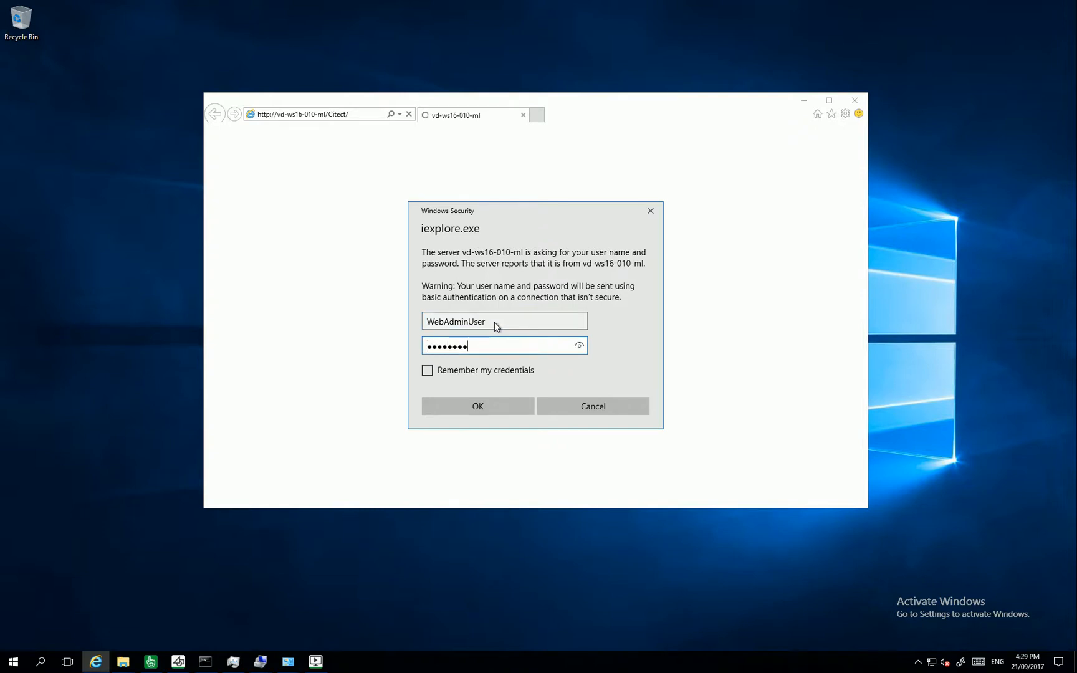
left_click(478, 406)
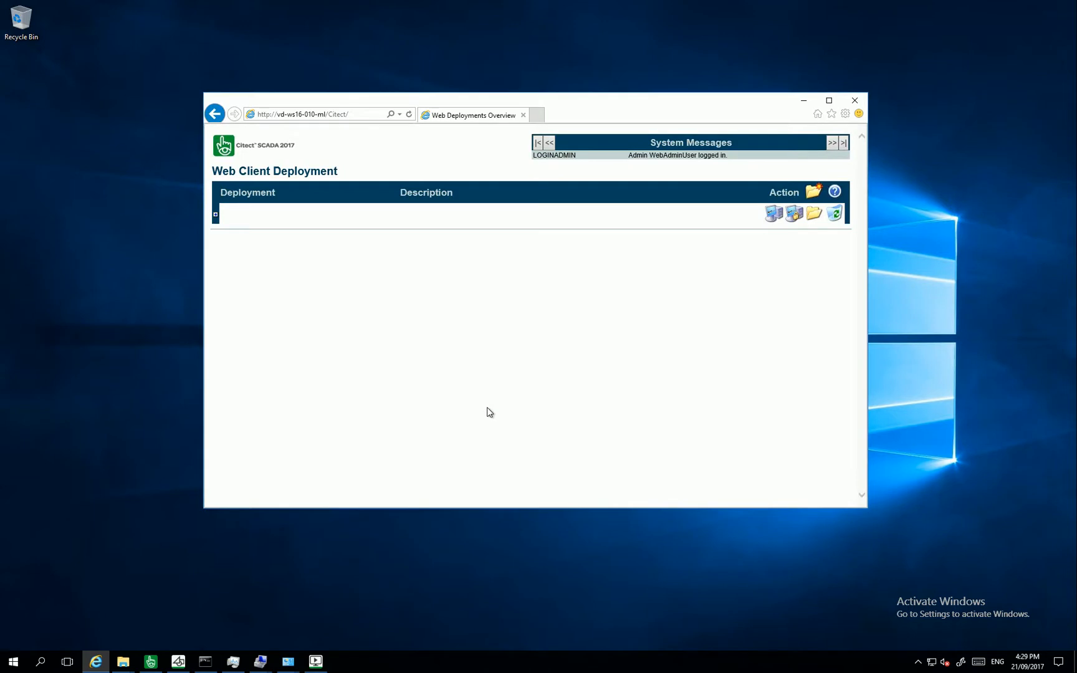
mouse_move(705, 288)
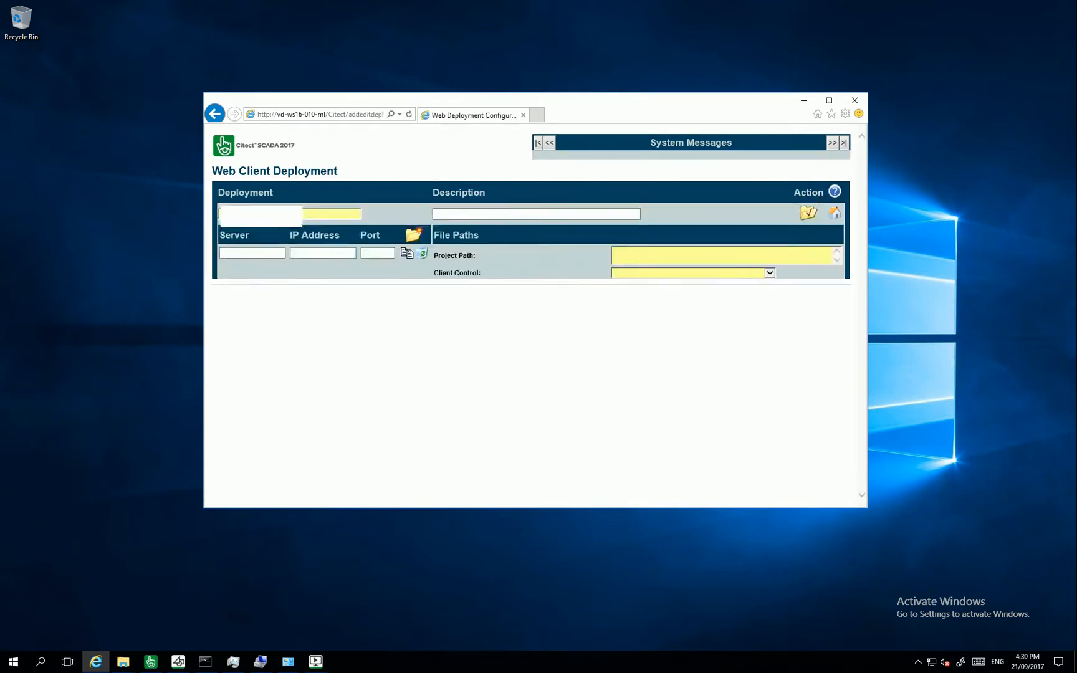
type("exampleProject")
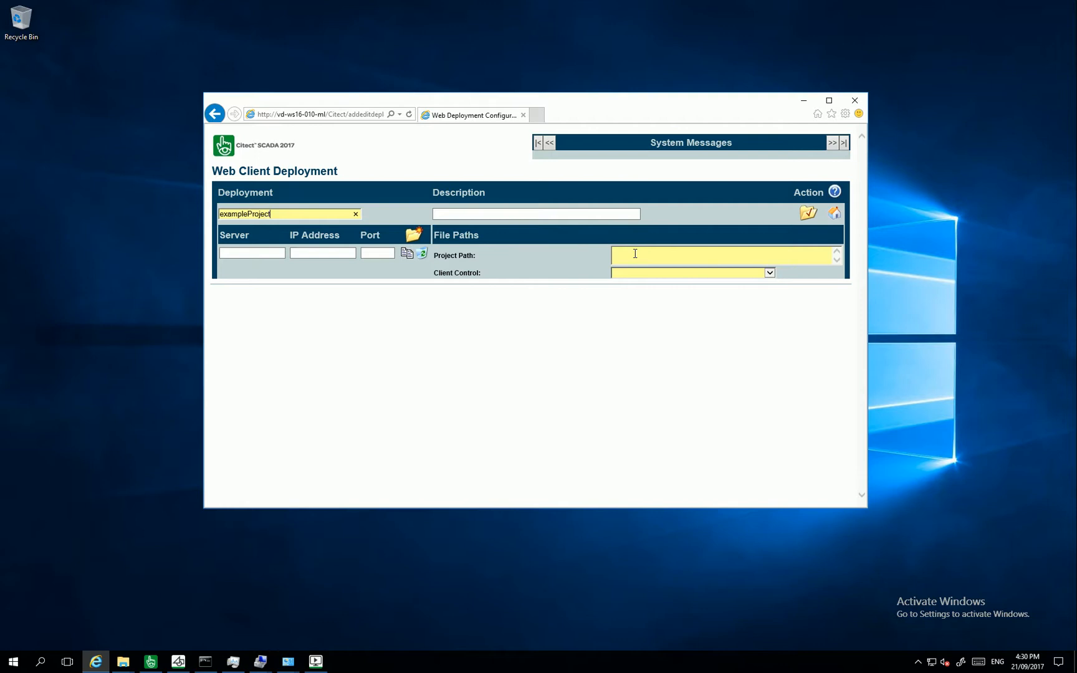
left_click(770, 272)
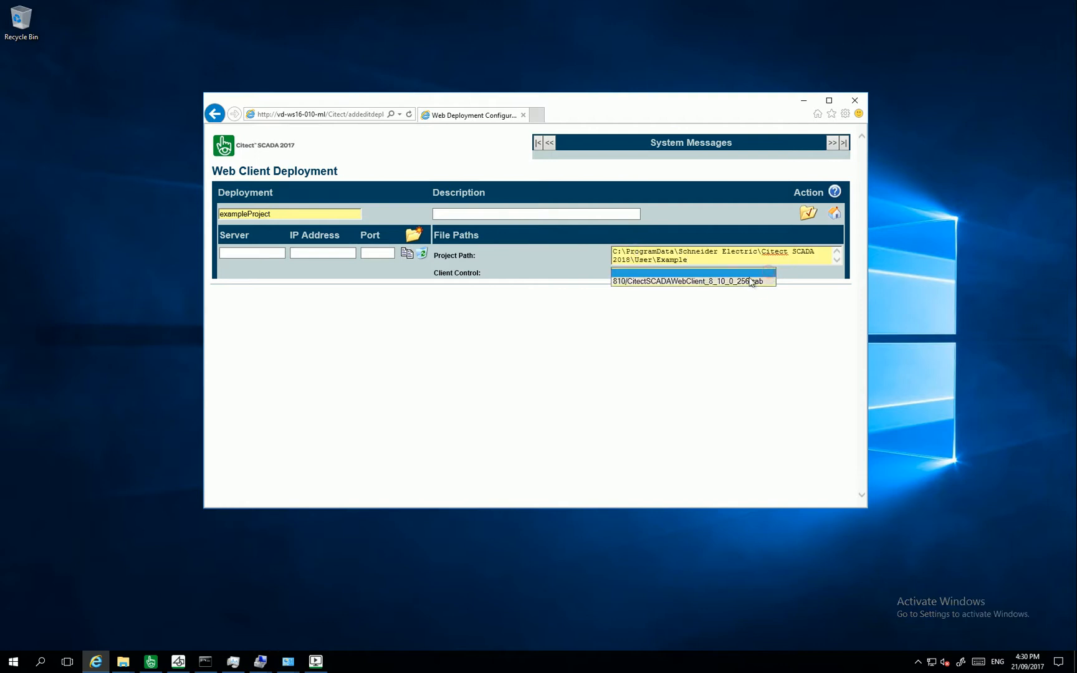
left_click(807, 213)
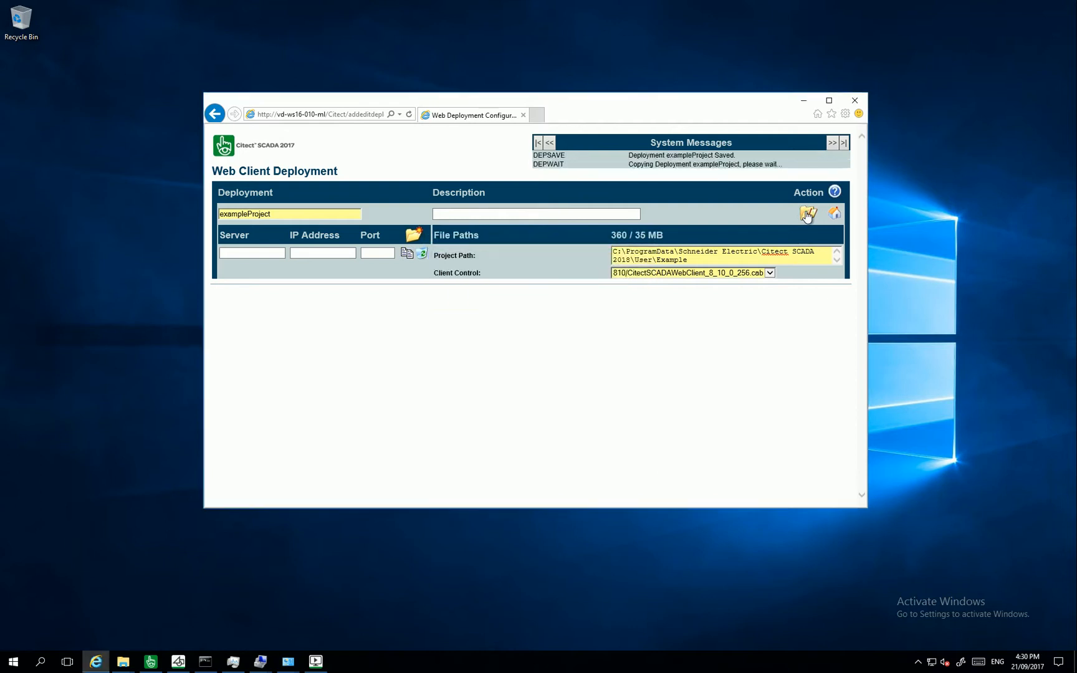
left_click(808, 214)
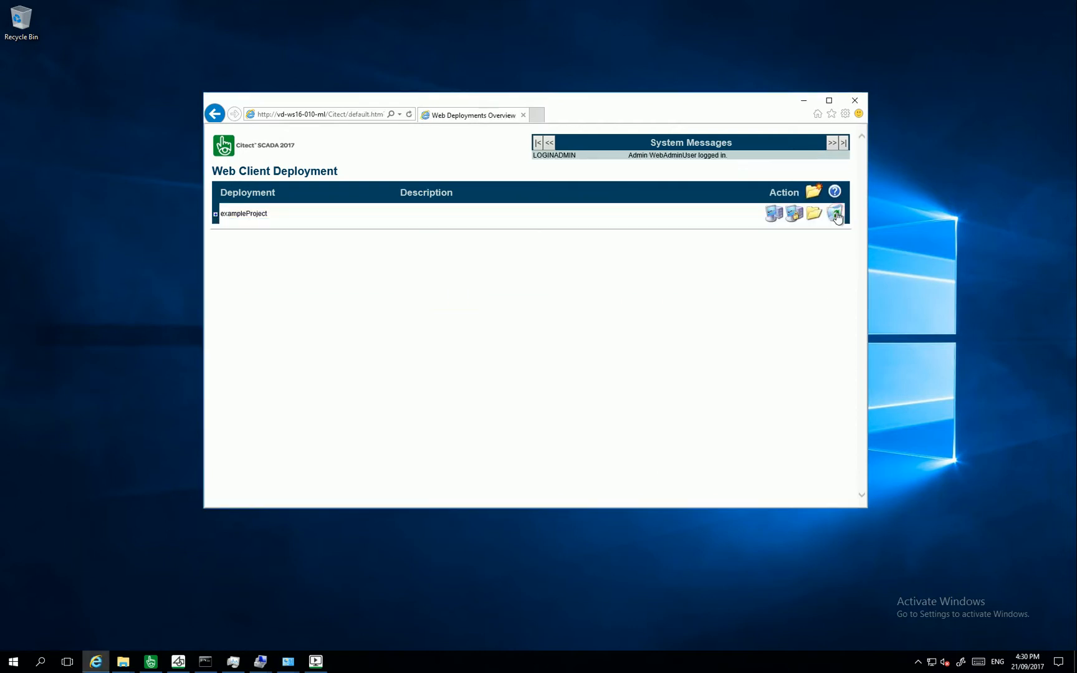
Step: Launch the exampleProject deployment and open Steel Mill under Example
left_click(836, 214)
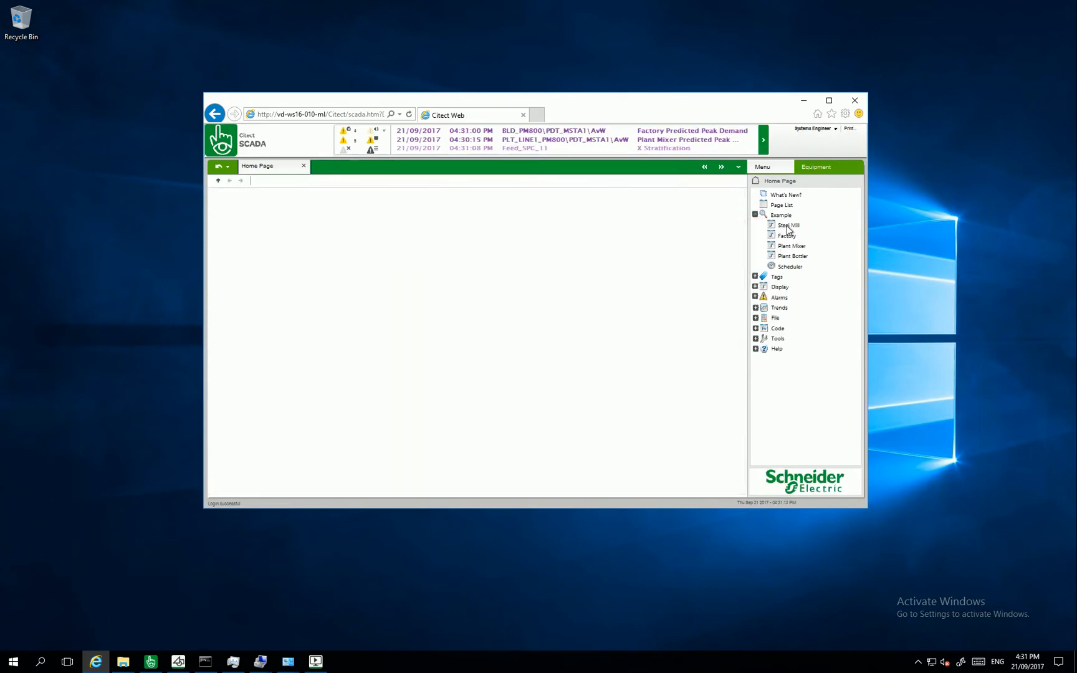
left_click(788, 225)
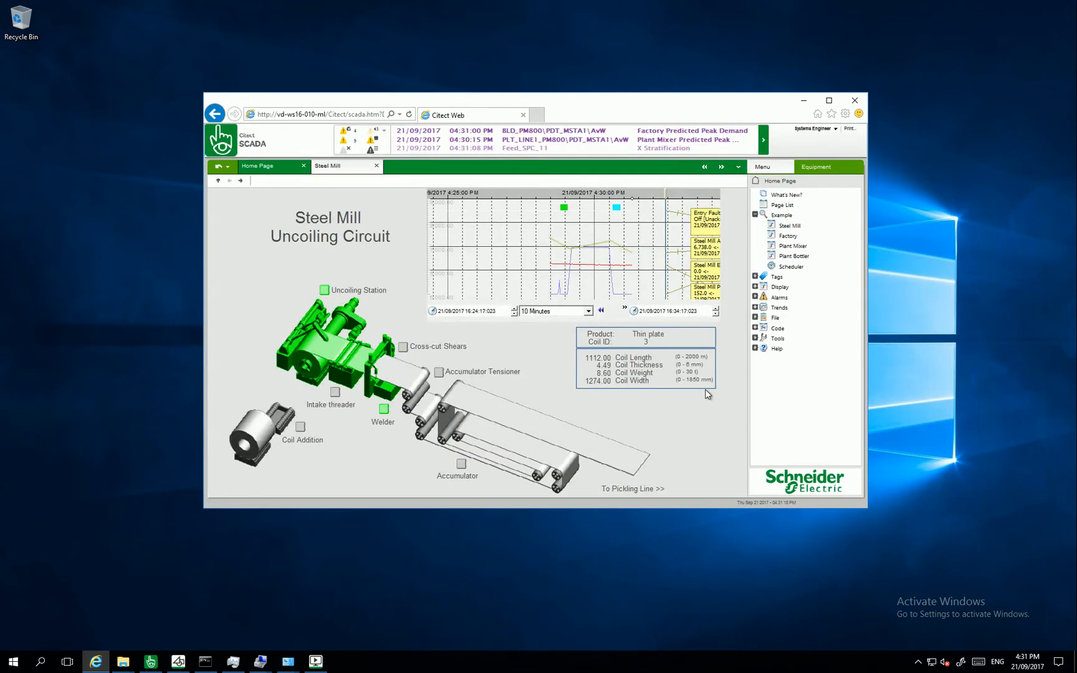